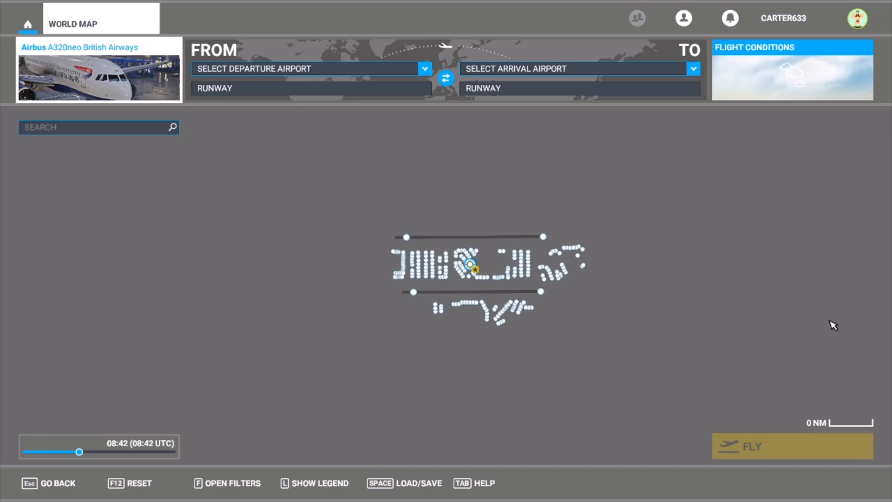
mouse_move(741, 189)
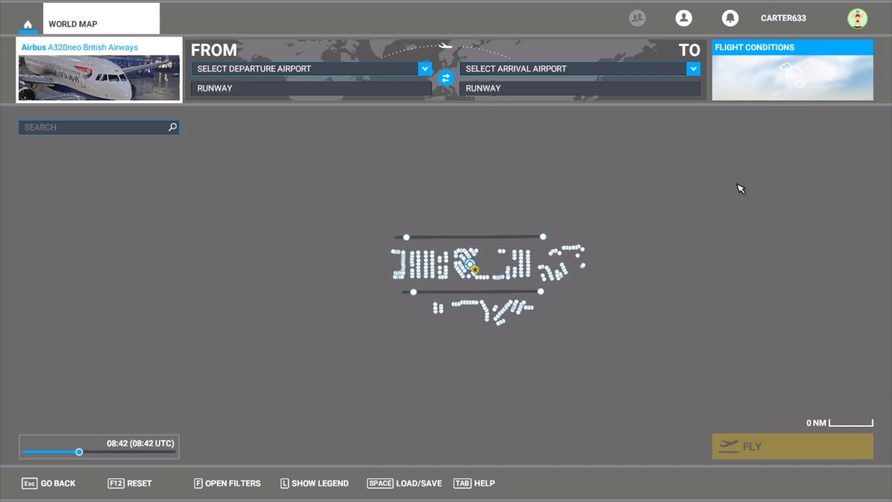
mouse_move(748, 228)
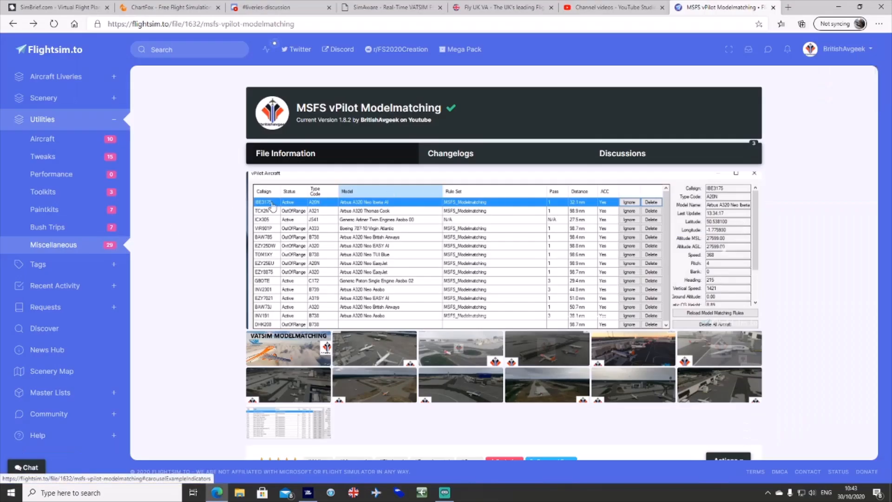
click(287, 347)
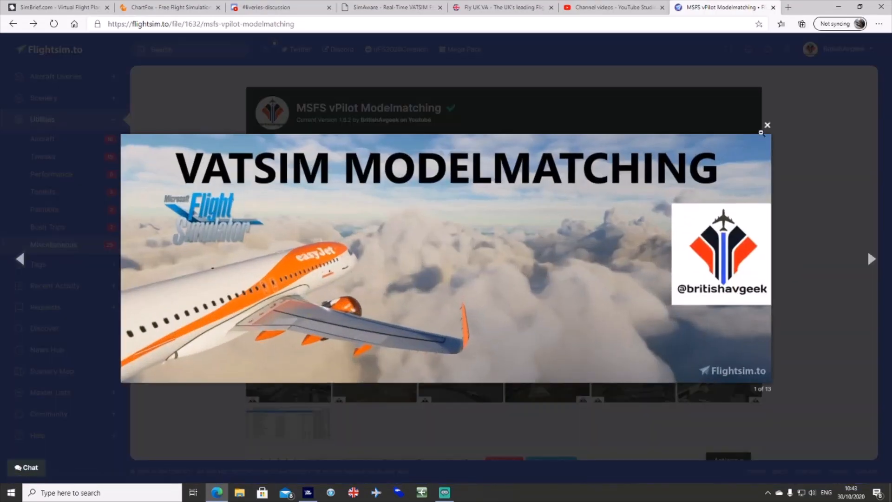
click(767, 124)
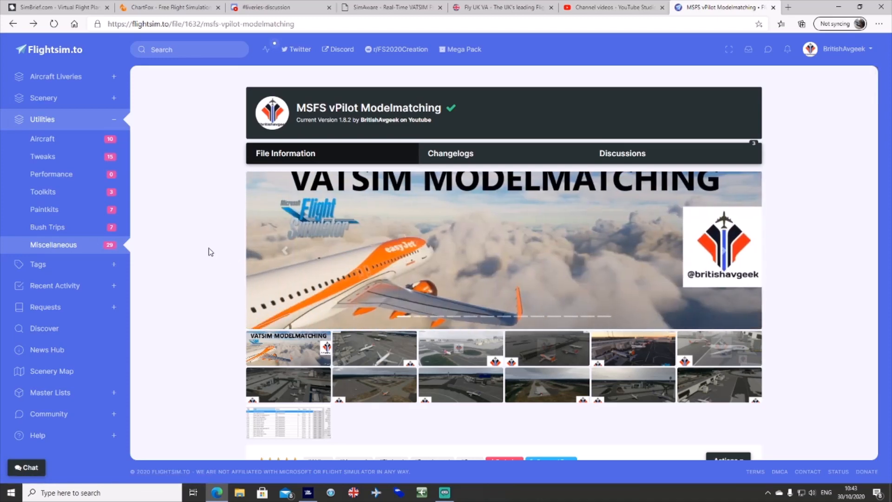
scroll(down, 3)
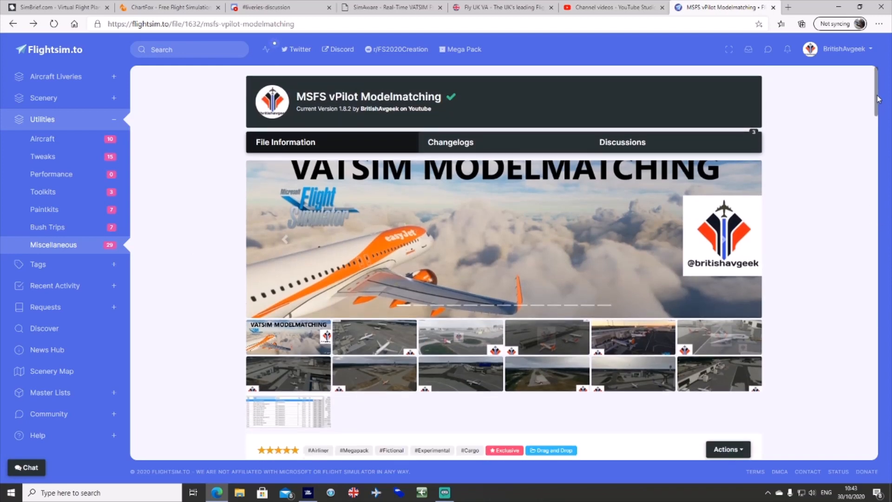
scroll(down, 3)
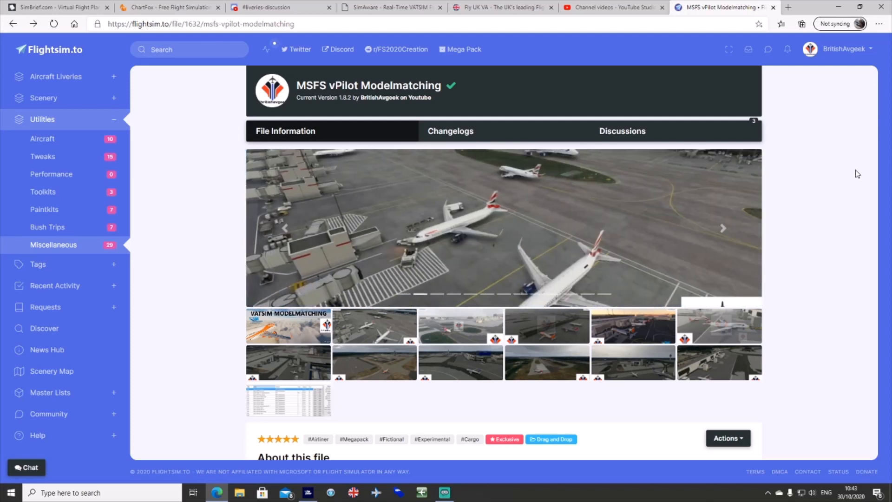
mouse_move(860, 171)
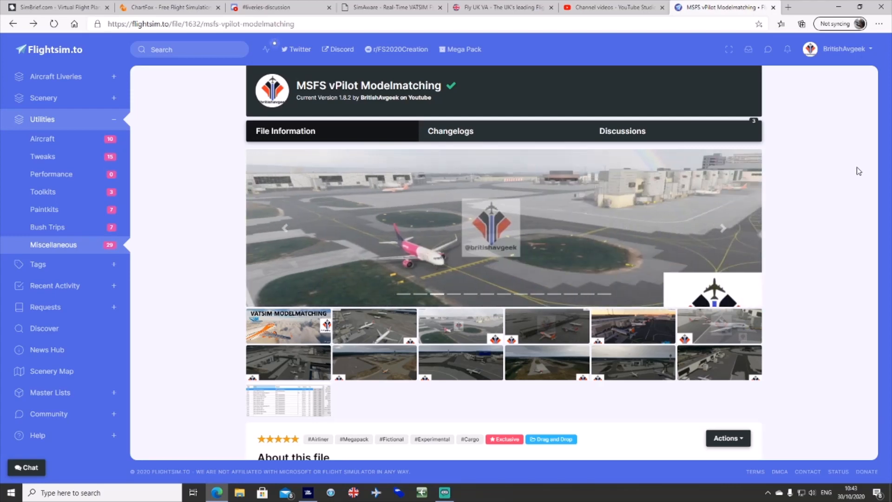
mouse_move(847, 174)
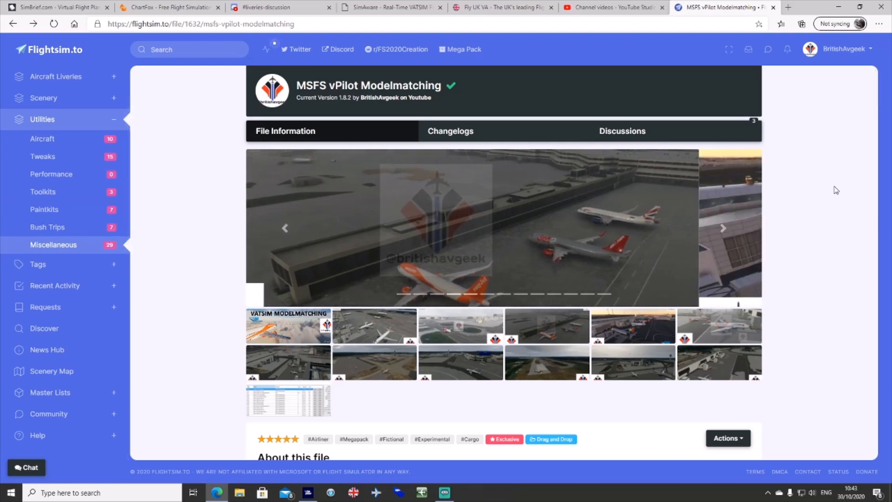
scroll(down, 3)
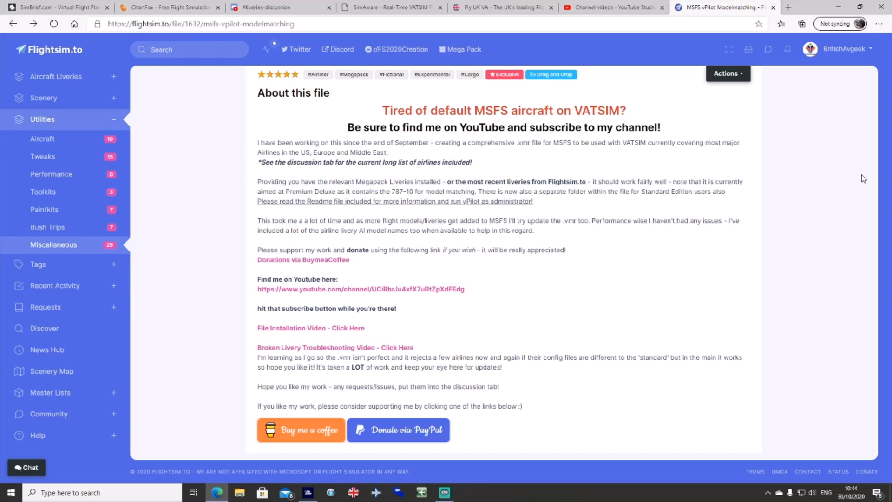
mouse_move(870, 144)
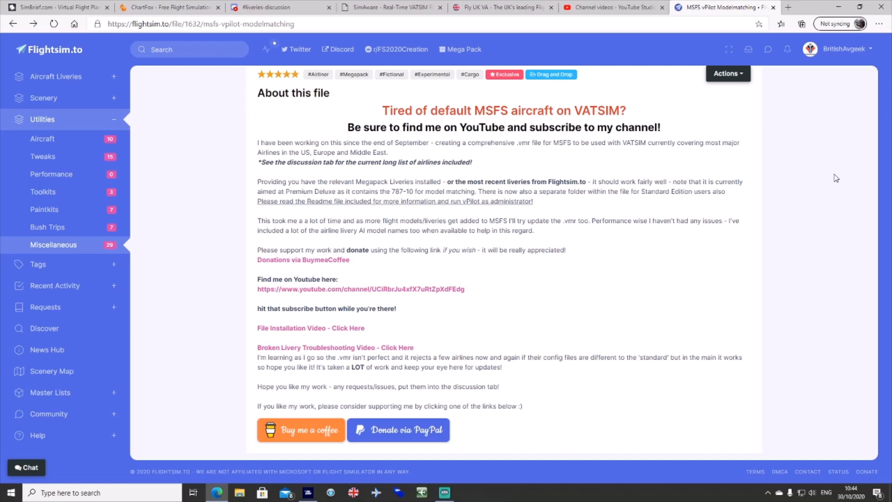
mouse_move(846, 178)
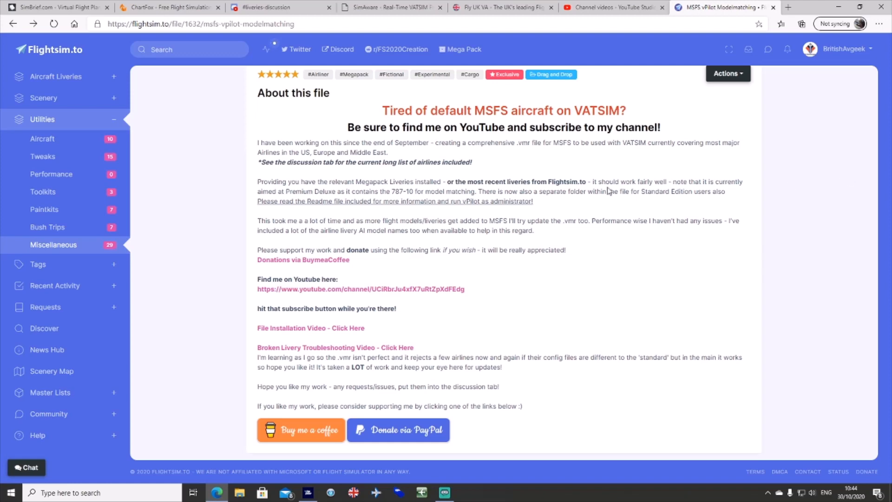
scroll(up, 3)
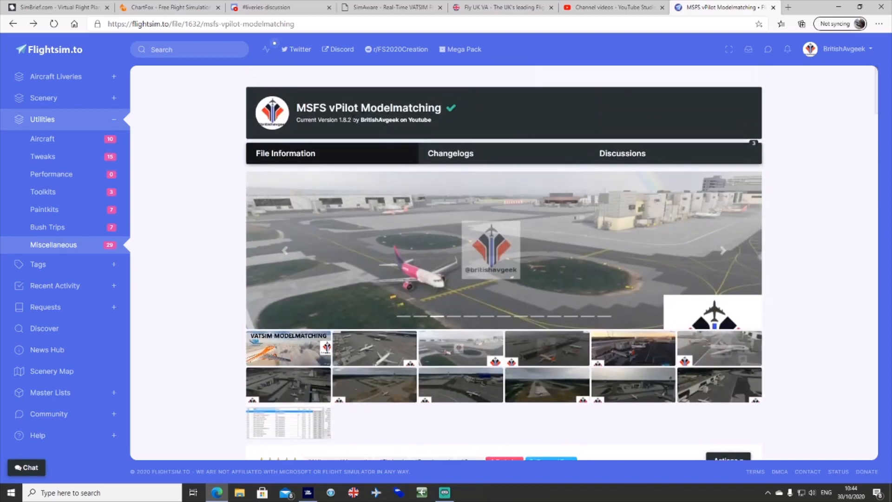
Start the zip download of Modelmatching version 1.8.2 from the file details section
scroll(down, 3)
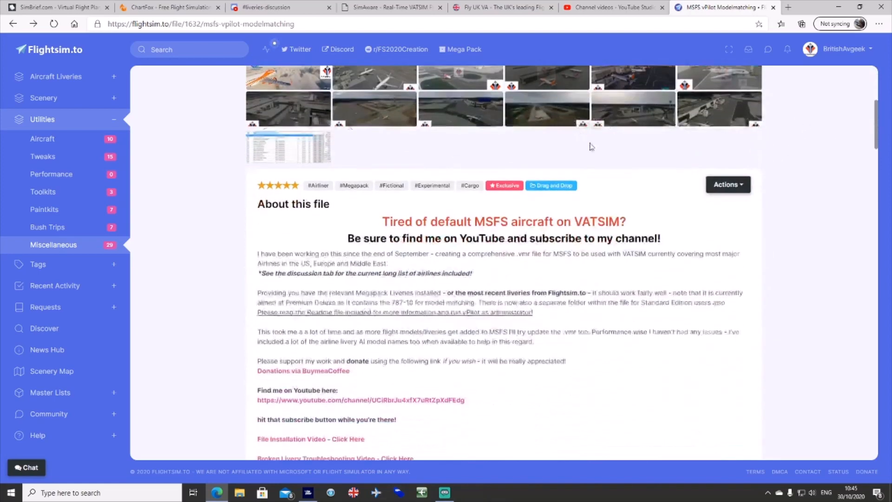
scroll(down, 3)
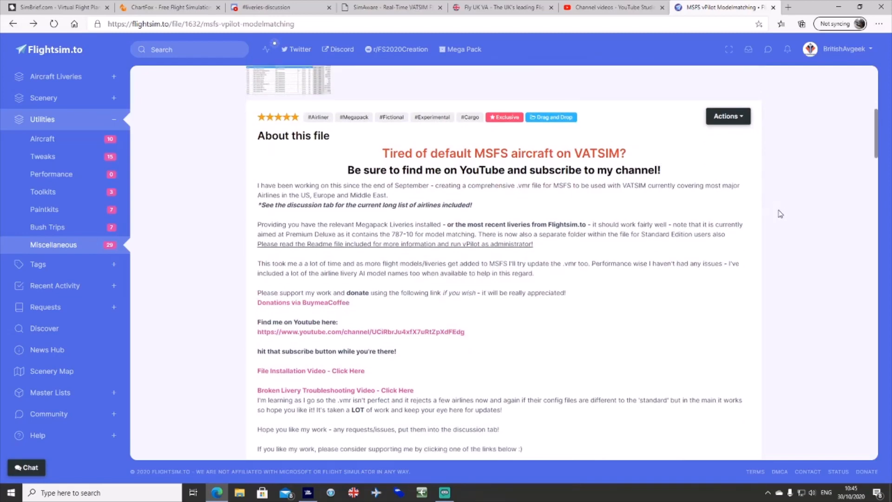
scroll(down, 3)
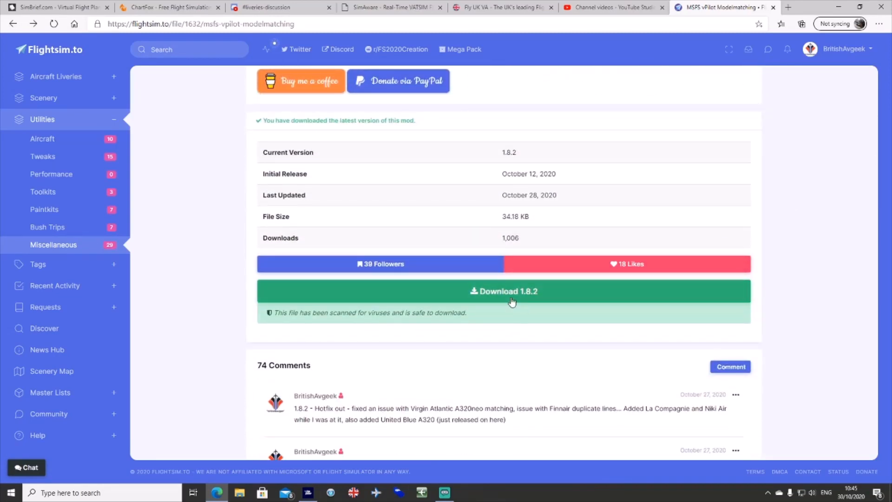
click(502, 291)
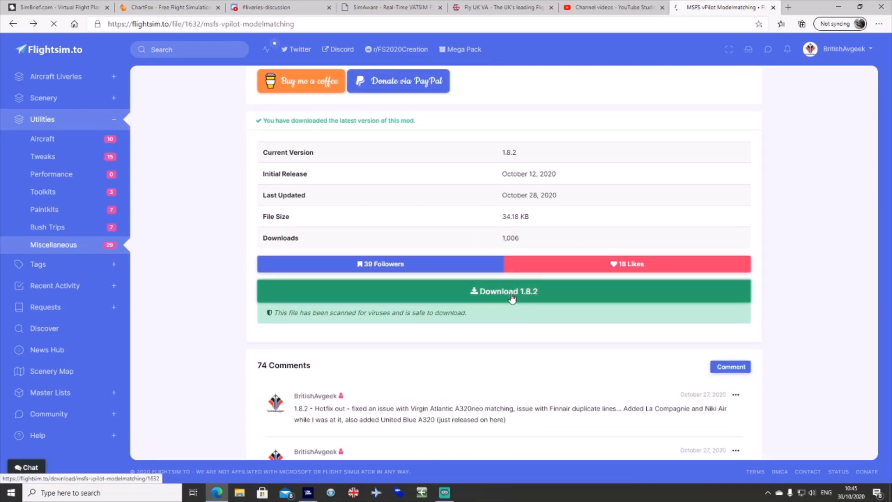
click(503, 291)
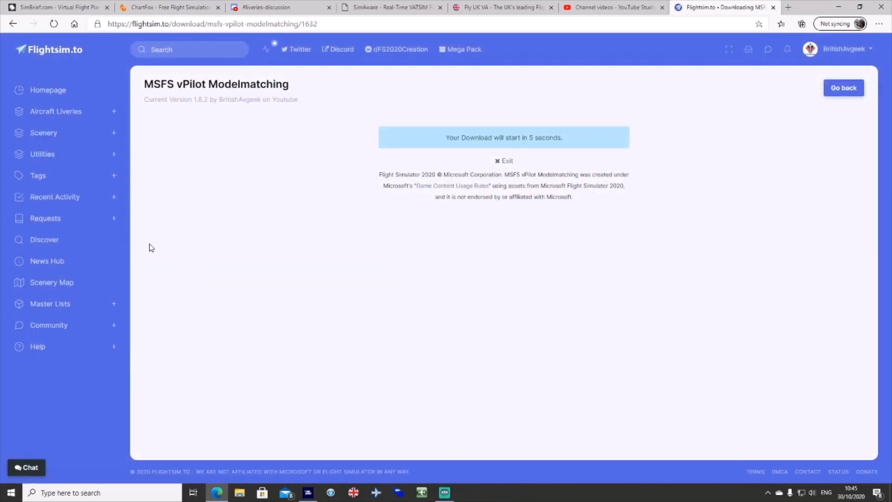
mouse_move(715, 182)
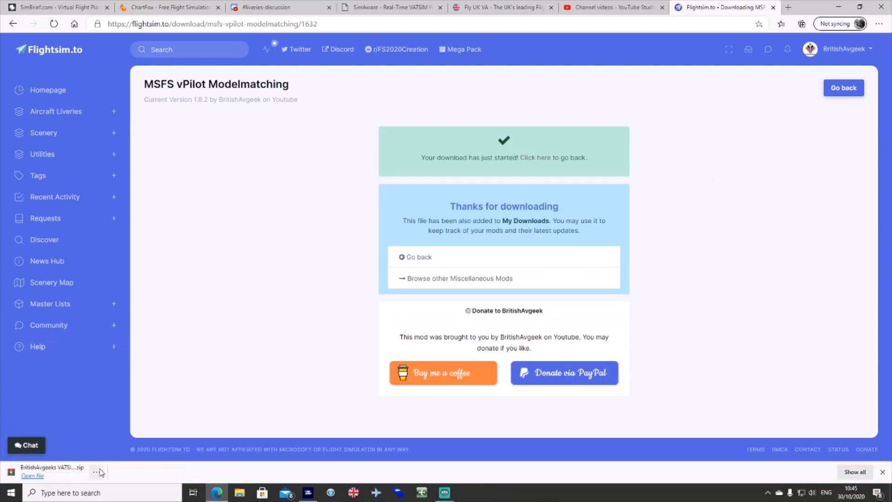
mouse_move(97, 473)
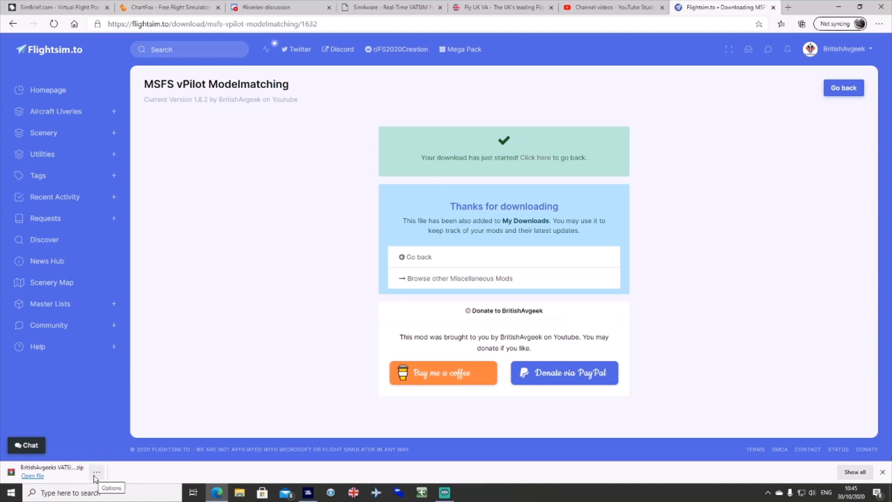
mouse_move(66, 260)
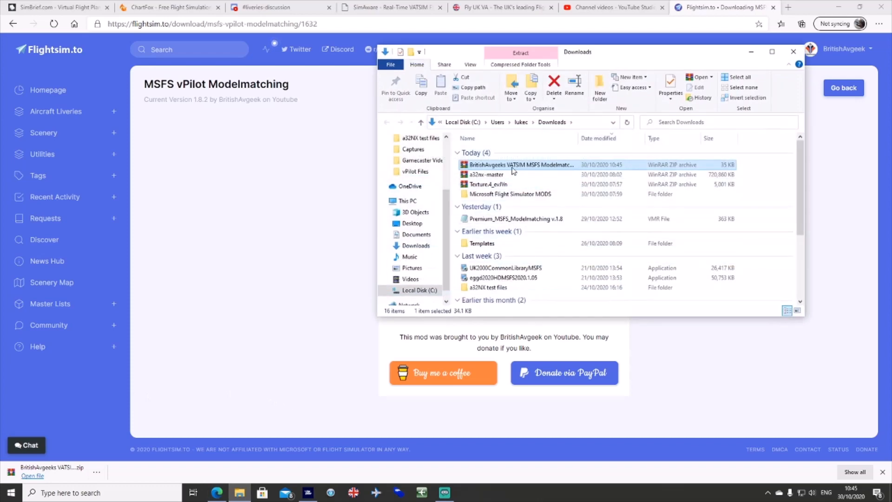
mouse_move(518, 166)
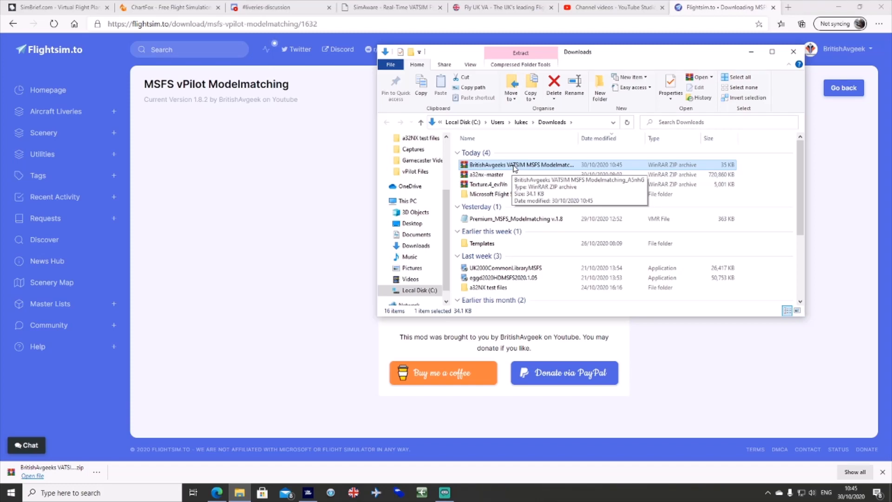
mouse_move(795, 191)
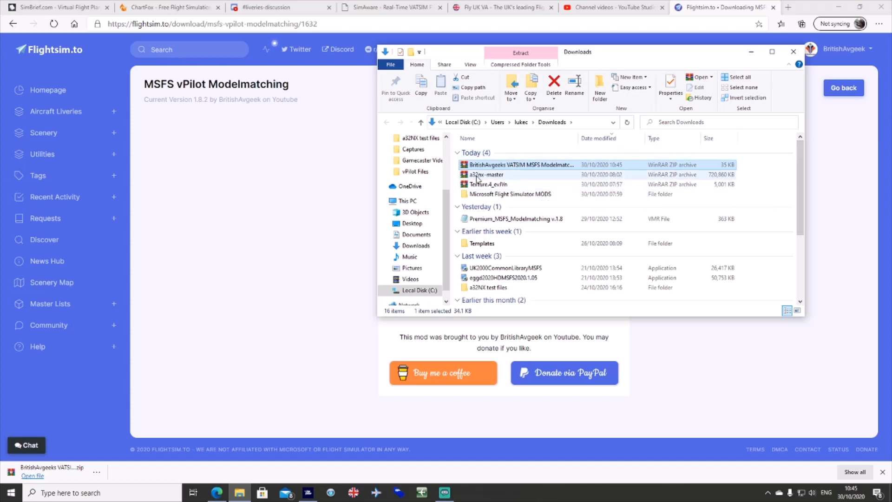
mouse_move(519, 165)
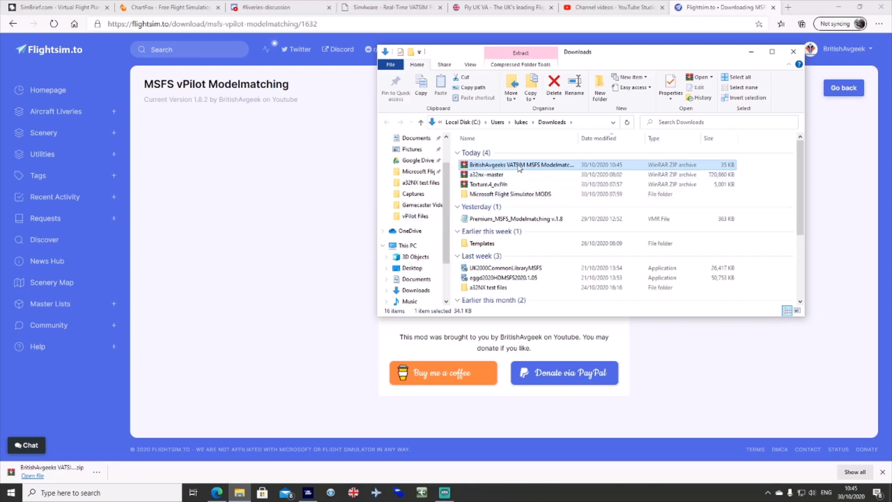
Extract the downloaded BritishAvgeeks VATSIM MSFS Modelmatching_A5nhG zip into a Downloads folder
right_click(521, 165)
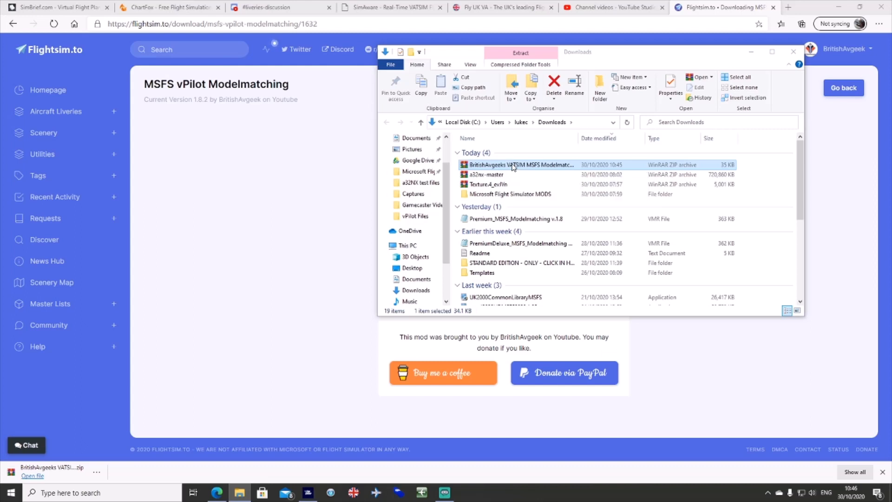
right_click(518, 165)
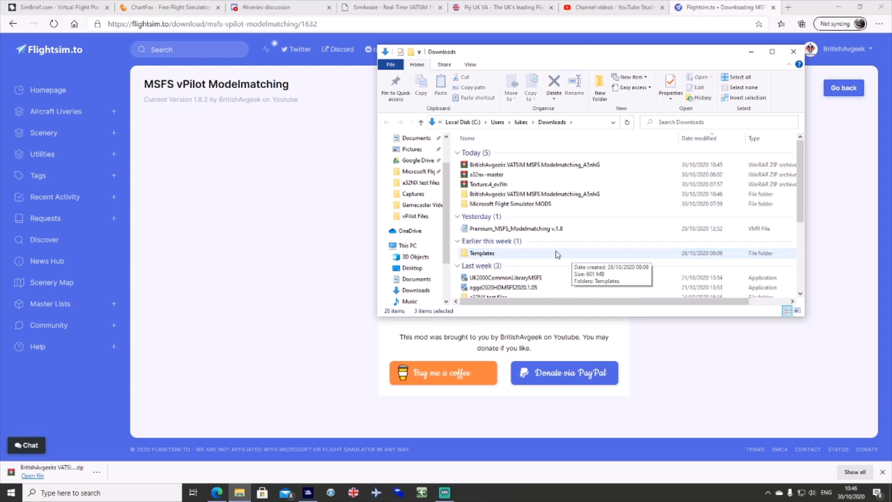
click(531, 194)
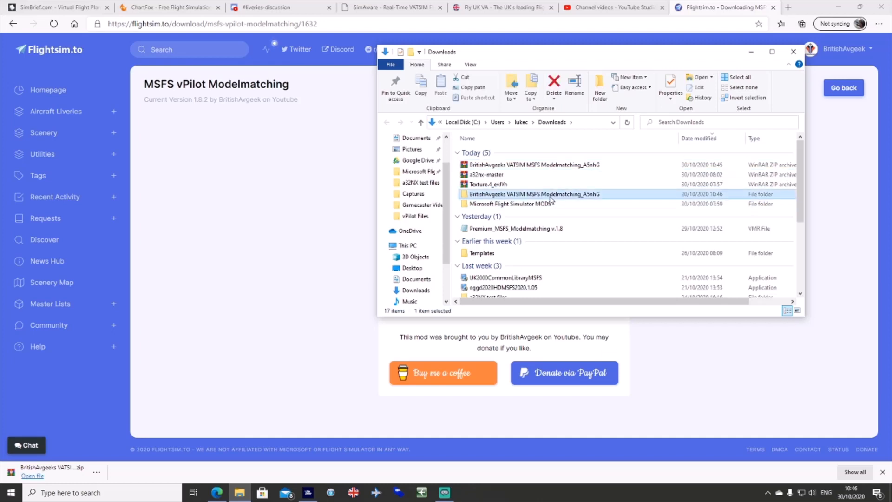
mouse_move(518, 196)
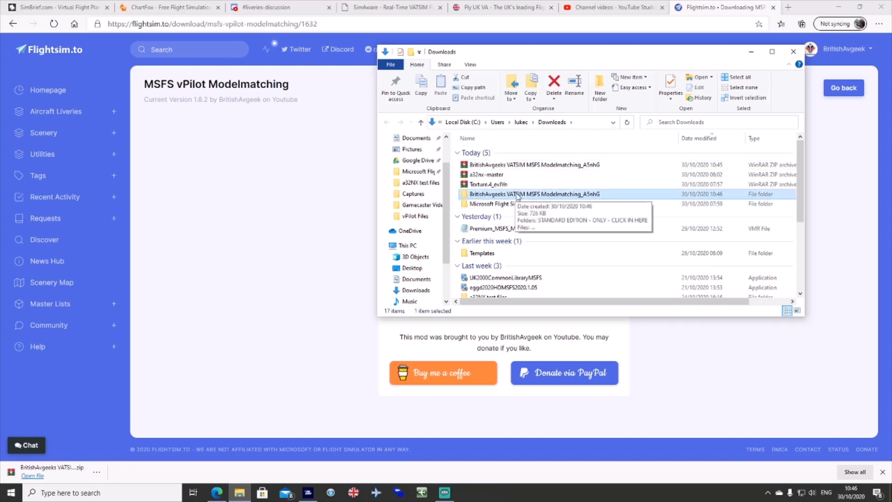
Inspect the PremiumDeluxe VMR file and STANDARD EDITION subfolder inside the extracted folder
double_click(533, 193)
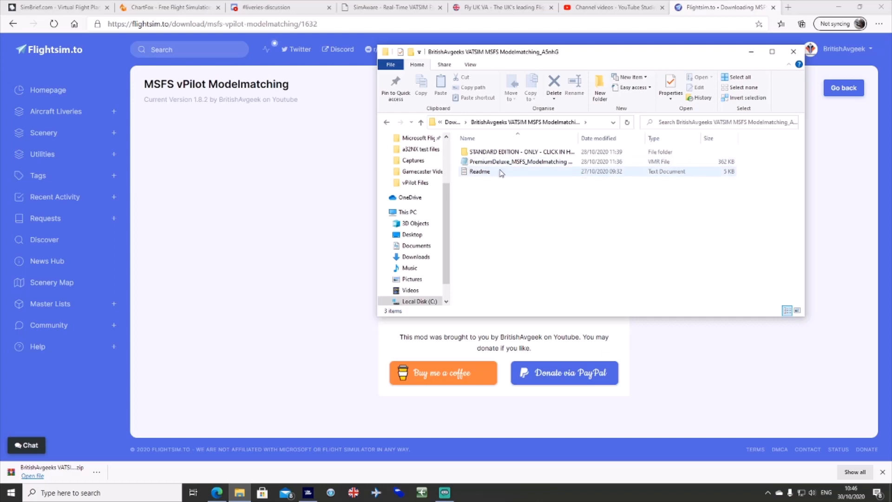
mouse_move(501, 172)
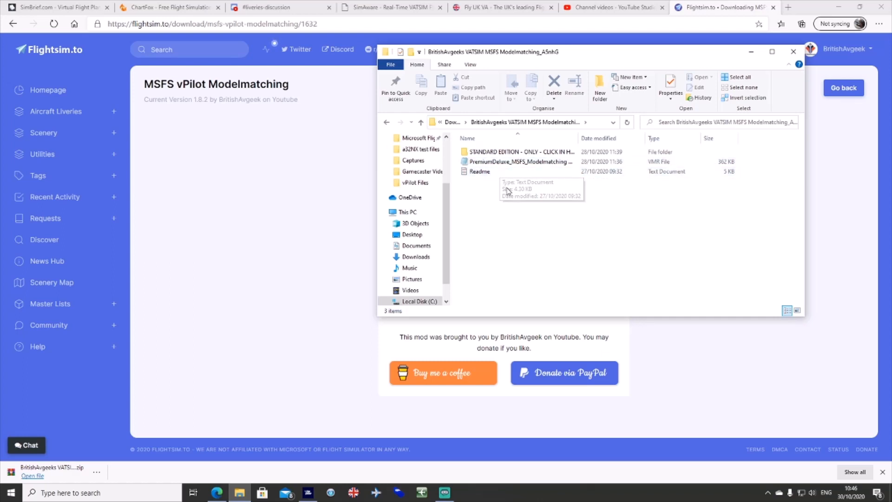
mouse_move(718, 232)
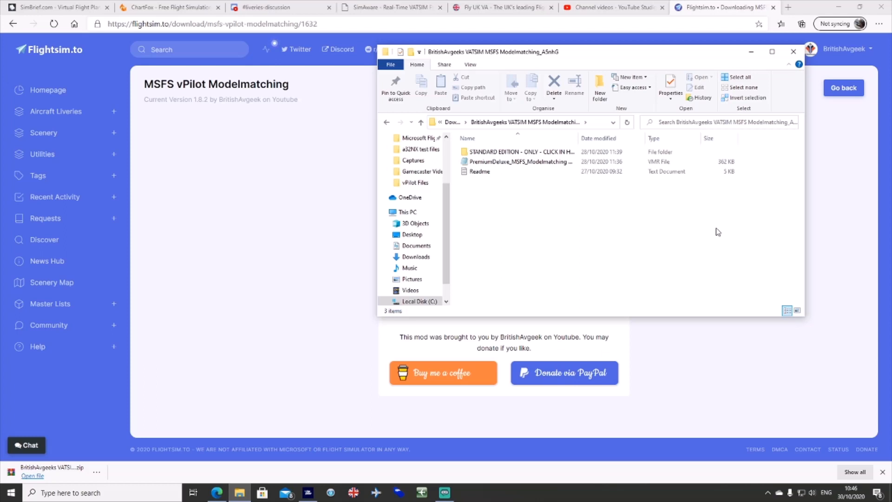
click(479, 171)
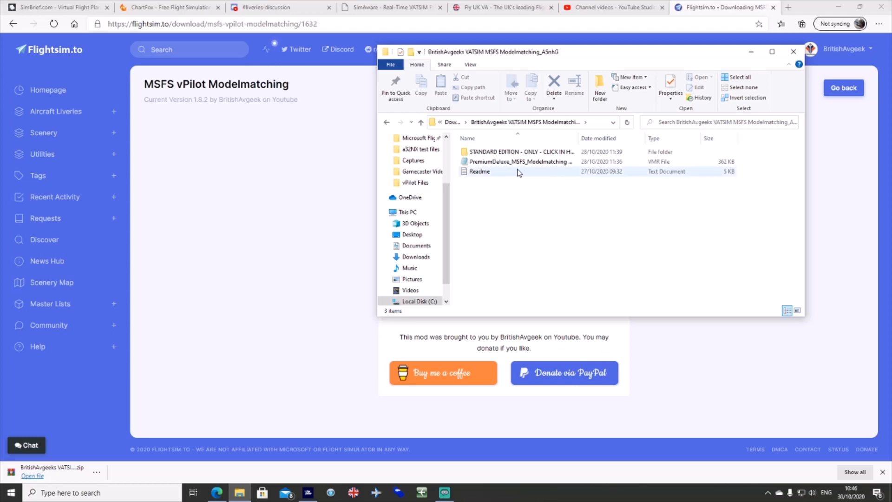
click(518, 161)
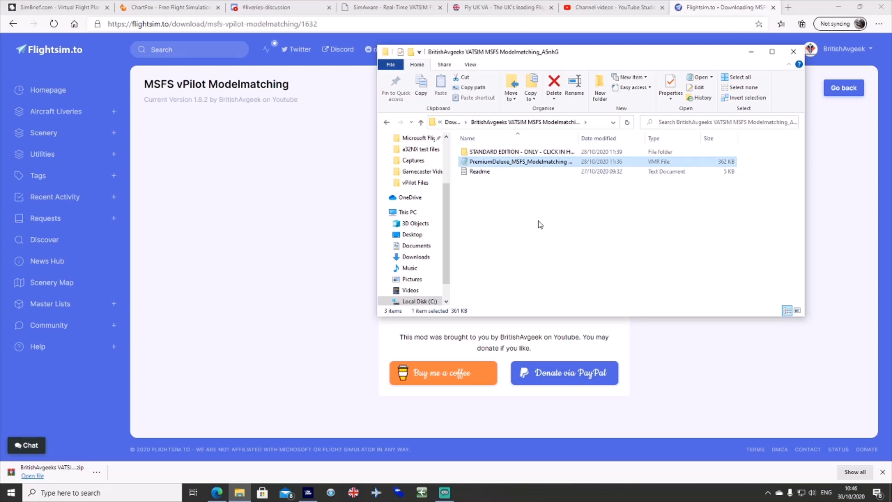
click(517, 151)
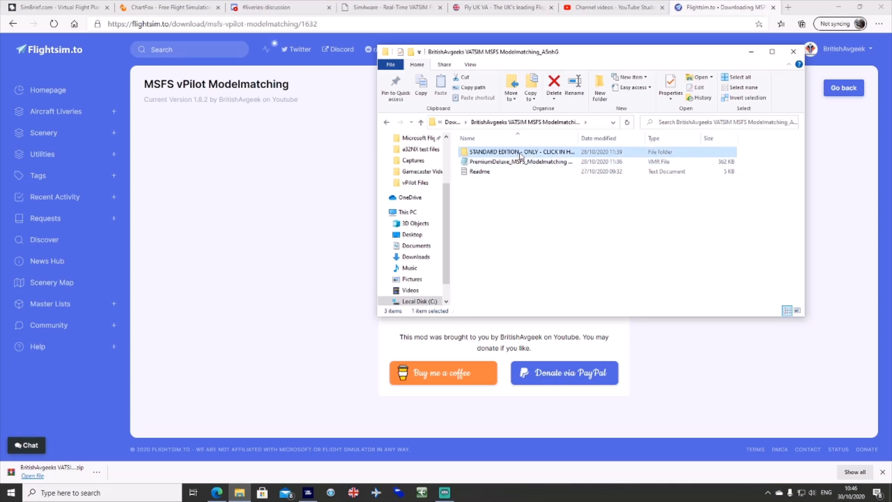
mouse_move(577, 238)
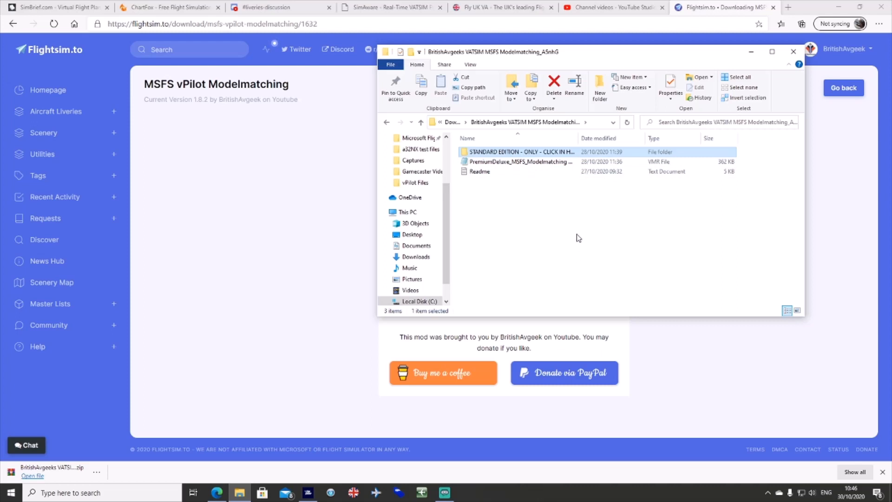
mouse_move(579, 239)
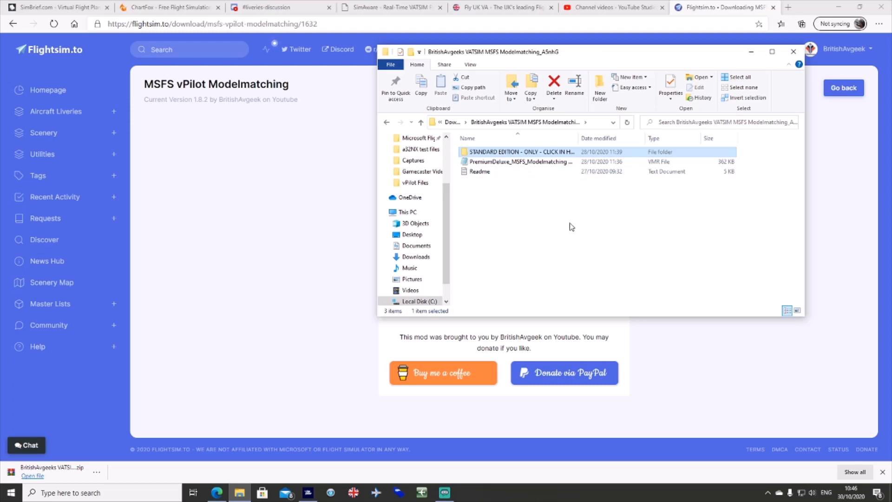
click(518, 162)
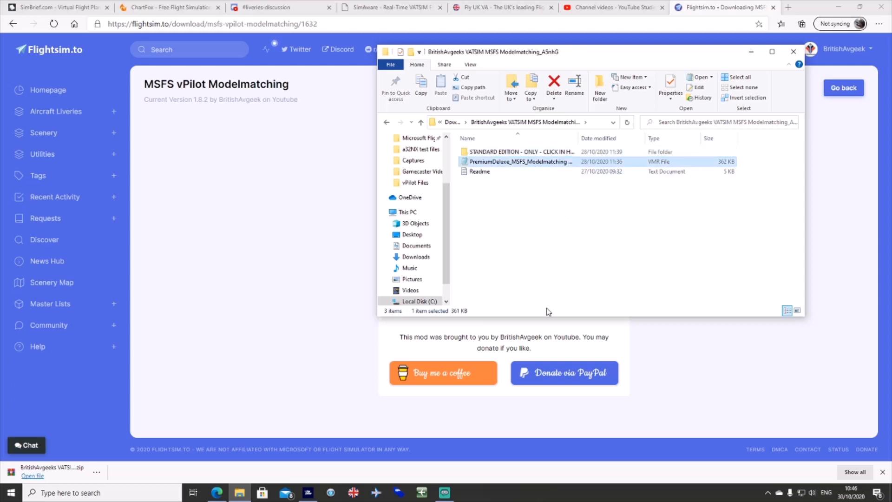
mouse_move(580, 133)
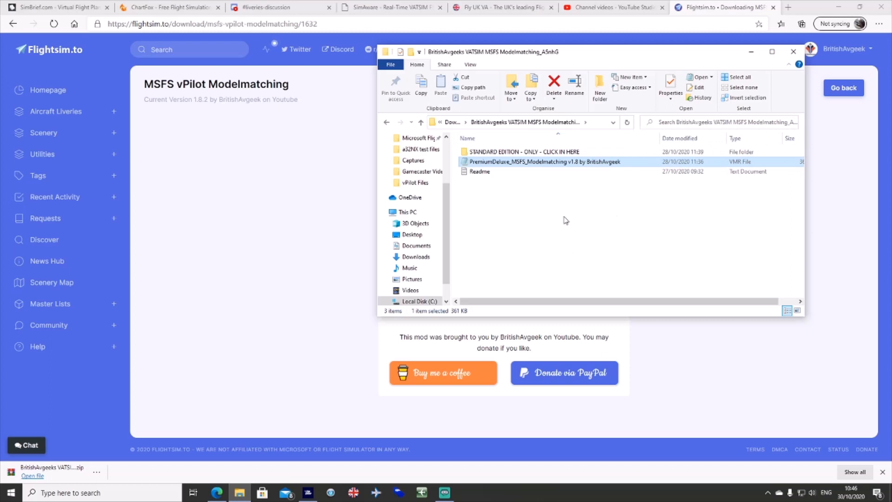
click(524, 152)
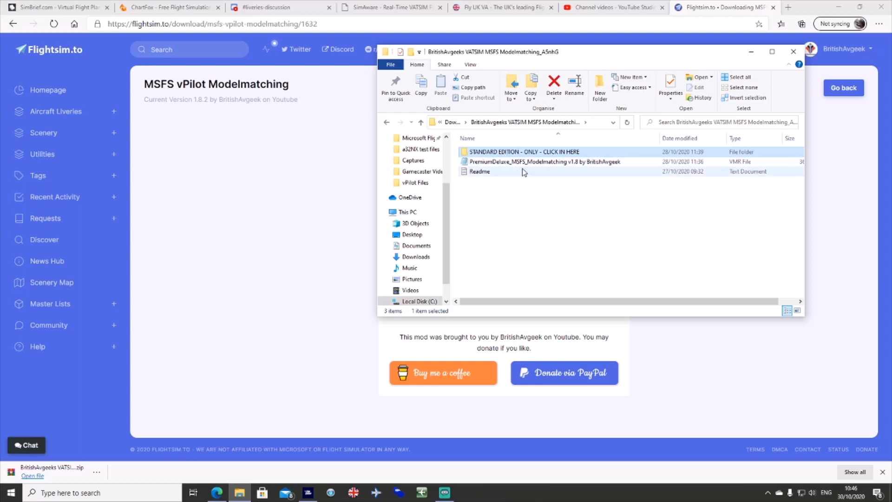
mouse_move(521, 155)
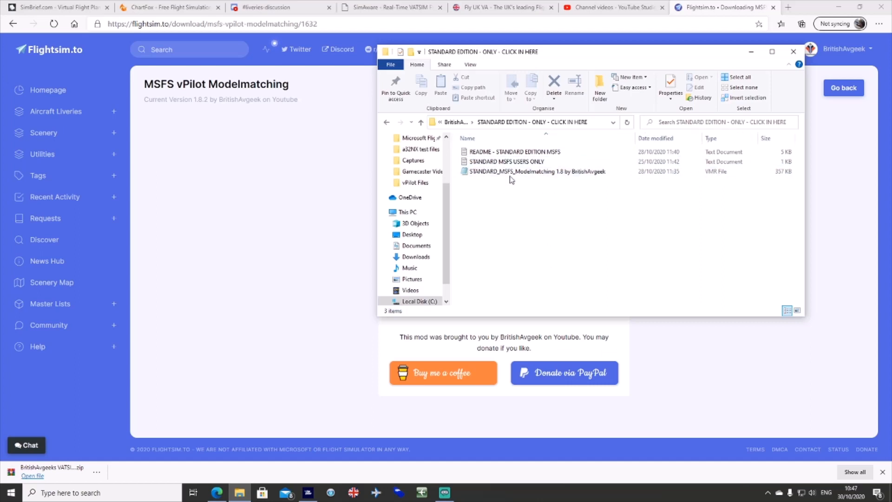
click(536, 171)
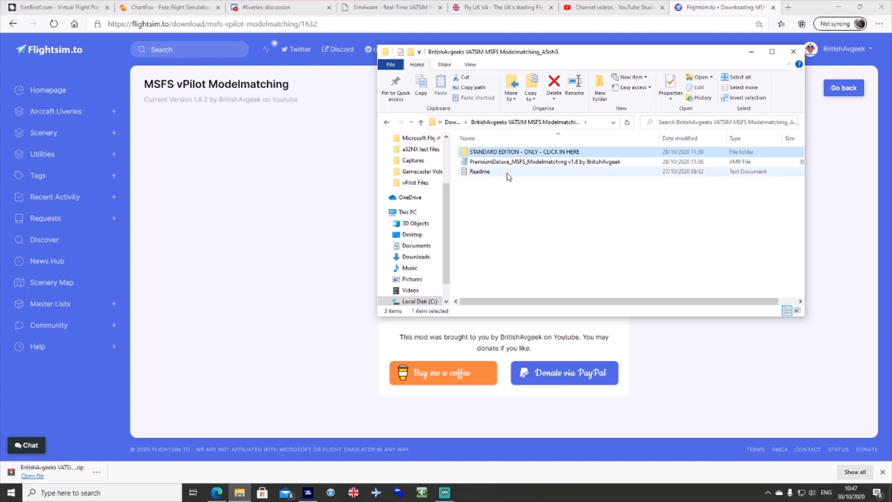
mouse_move(517, 179)
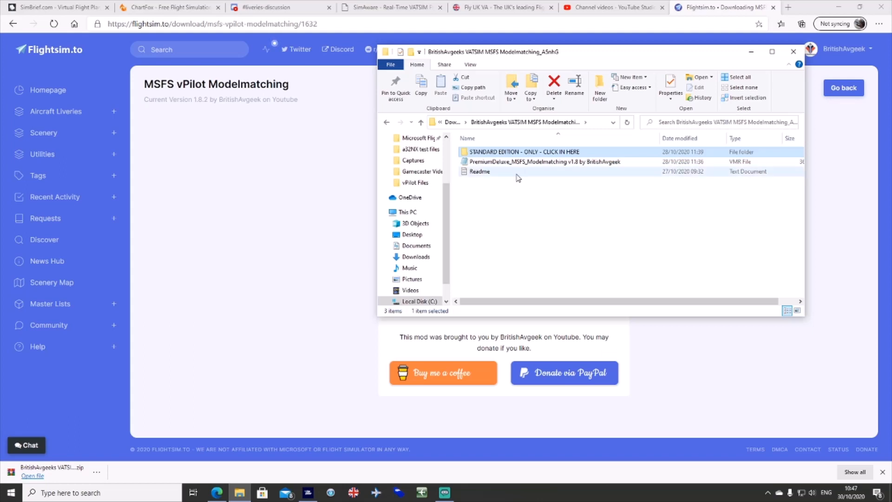
mouse_move(516, 174)
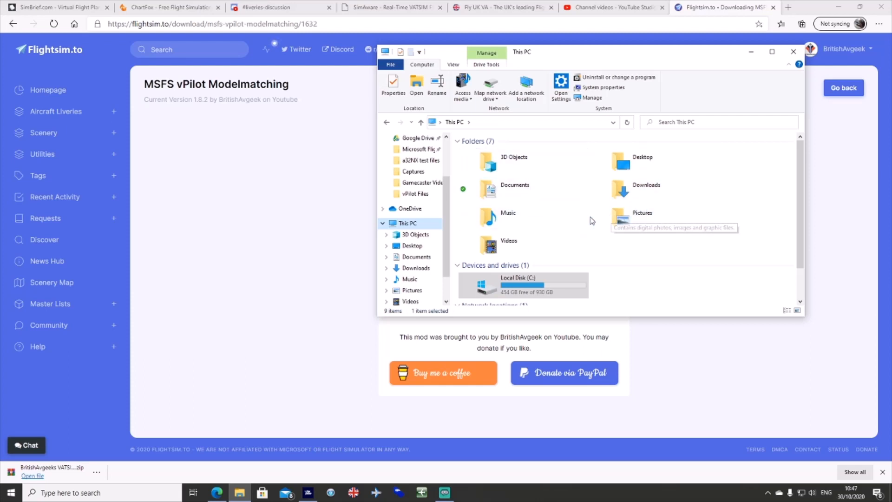
mouse_move(756, 235)
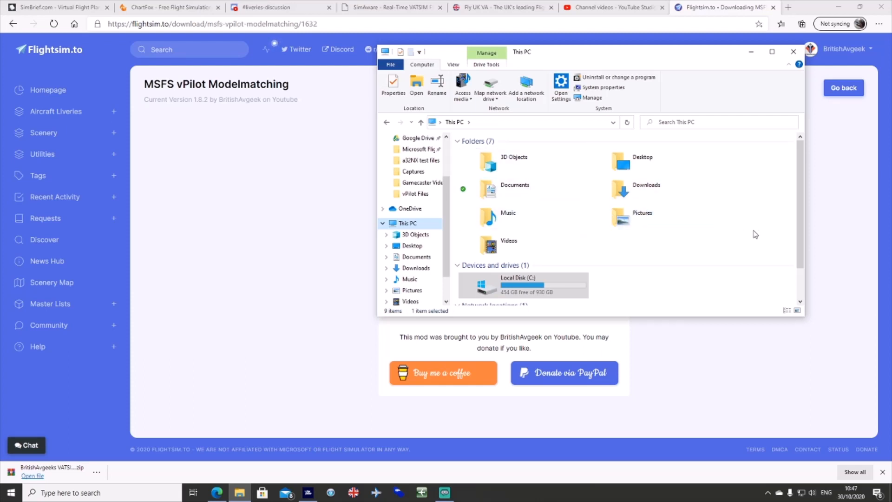
Navigate into the empty vPilot Files folder inside Documents
click(514, 188)
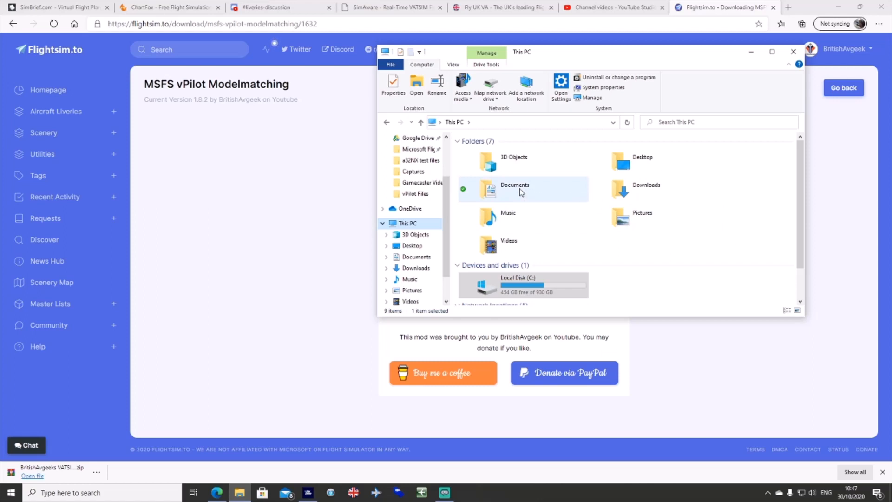
double_click(514, 188)
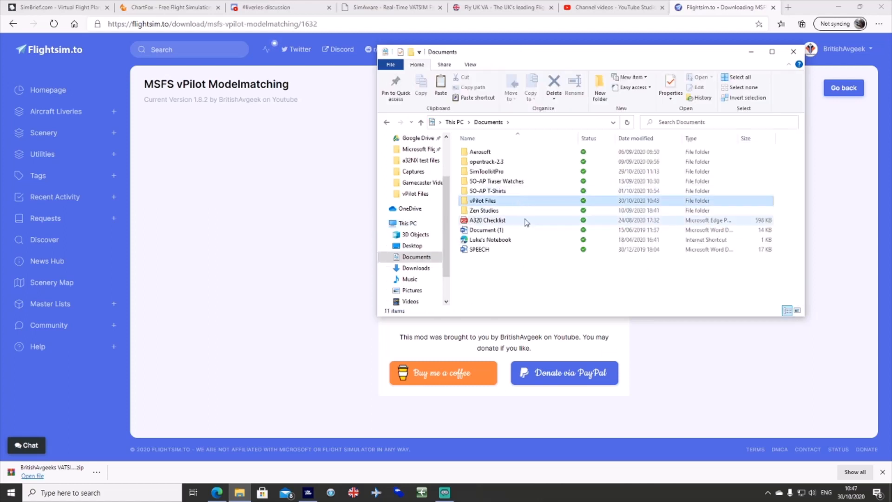
click(483, 200)
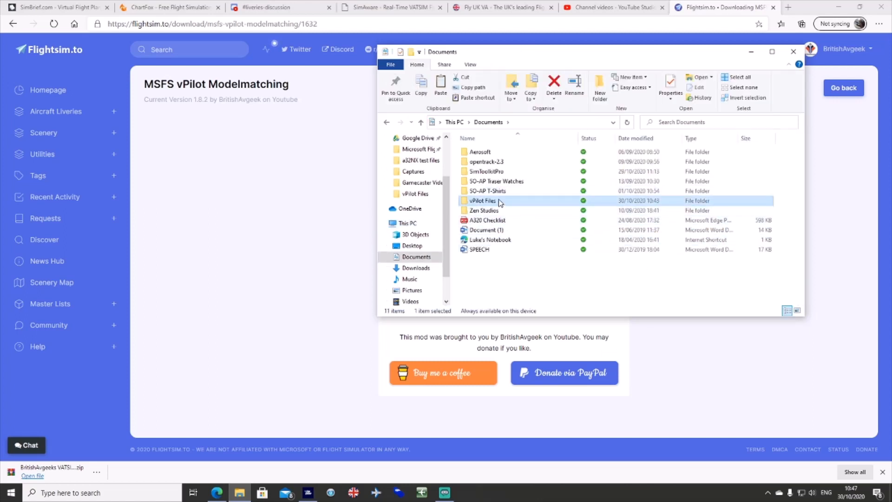
double_click(482, 201)
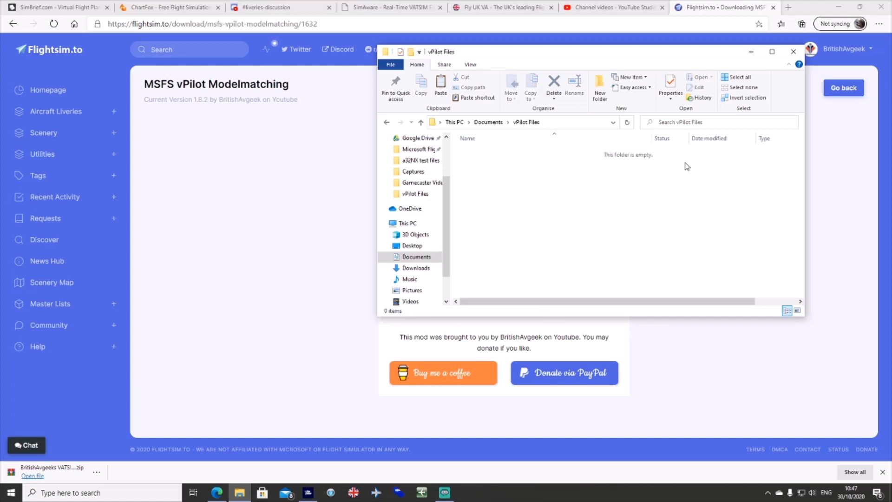
mouse_move(476, 166)
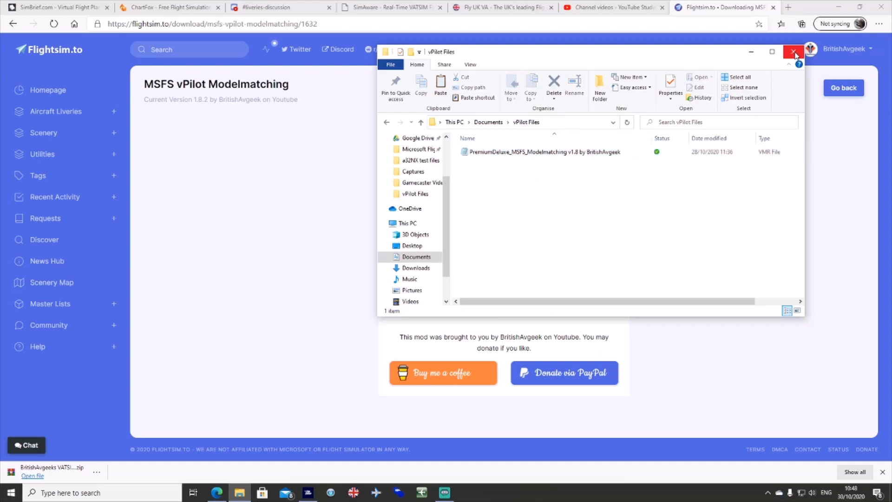
Close File Explorer and launch vPilot so it loads its custom model matching rules
click(793, 52)
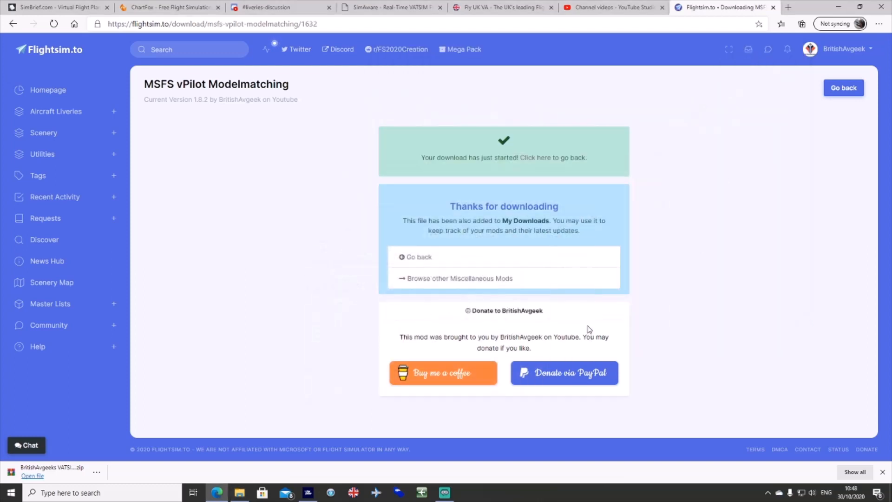
mouse_move(293, 186)
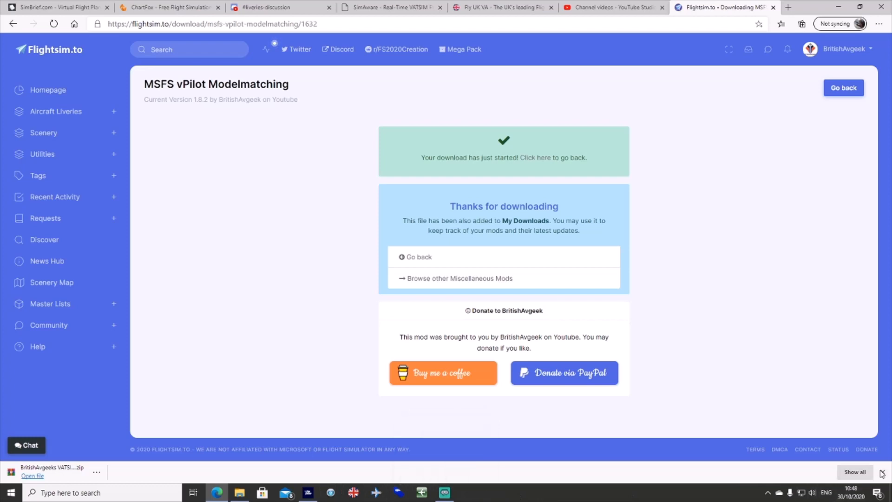
right_click(307, 493)
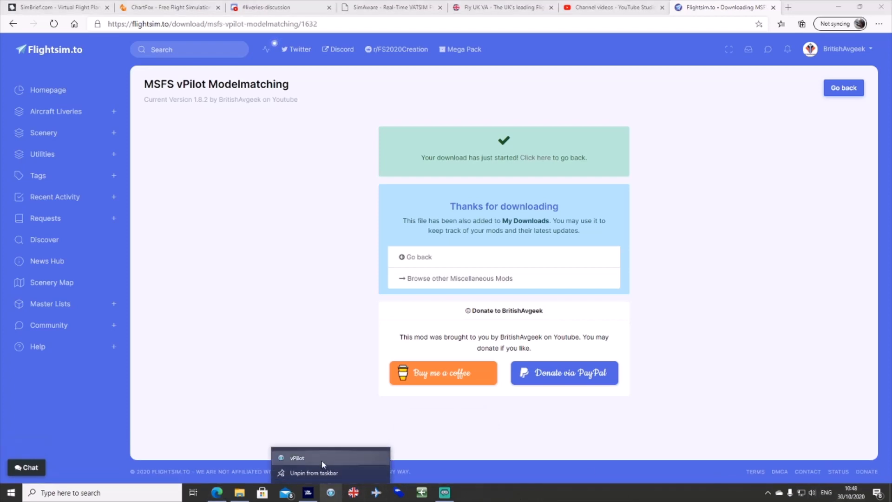
mouse_move(332, 493)
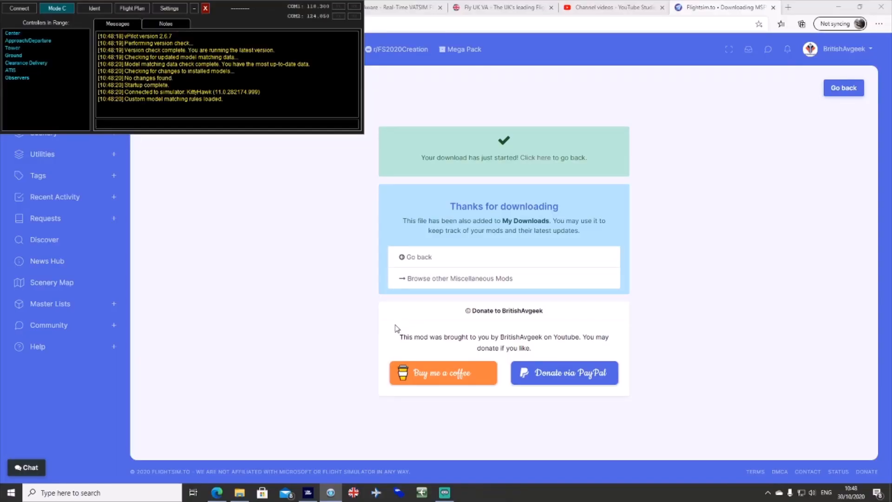
double_click(131, 36)
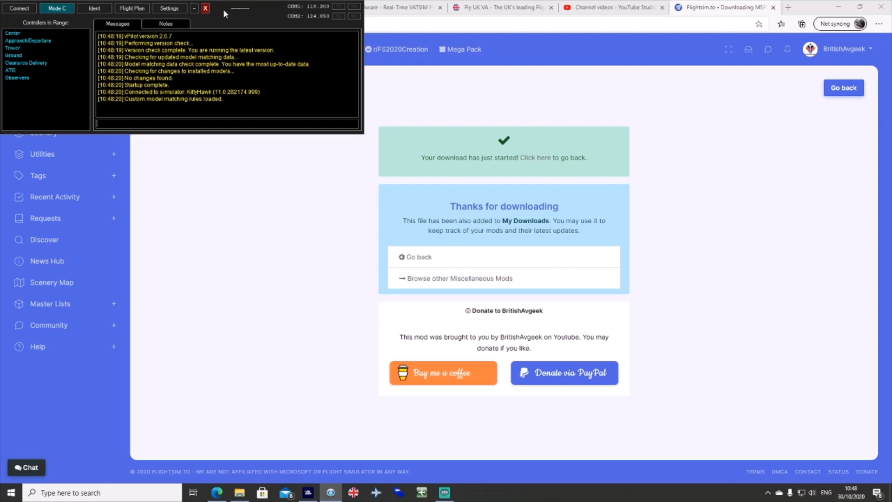
mouse_move(235, 16)
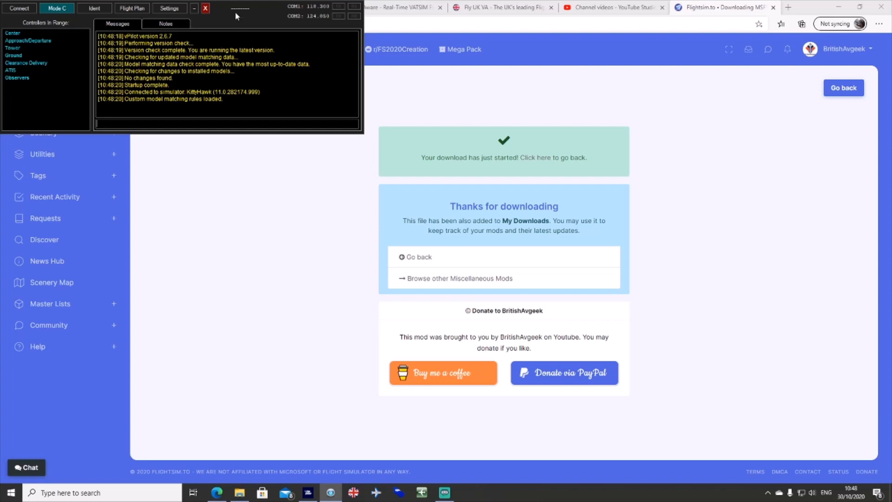
mouse_move(224, 18)
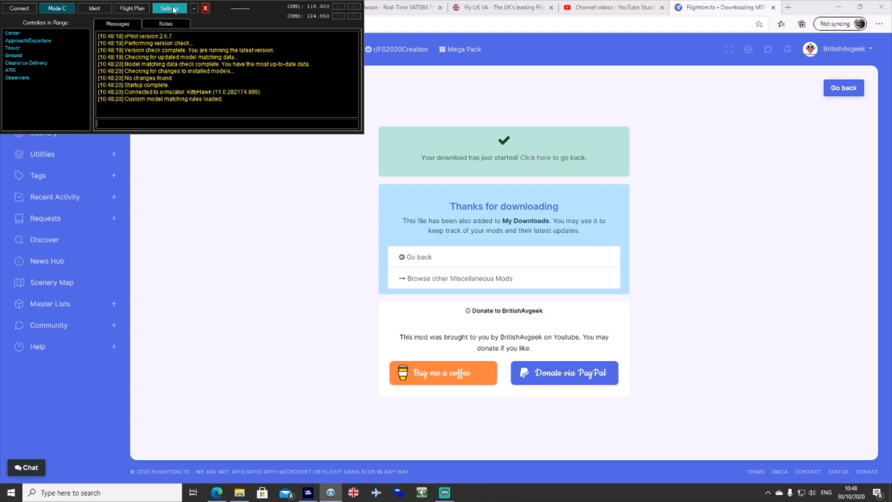
Show the Custom Rules page under Model Matching (MSFS) in vPilot settings
click(169, 9)
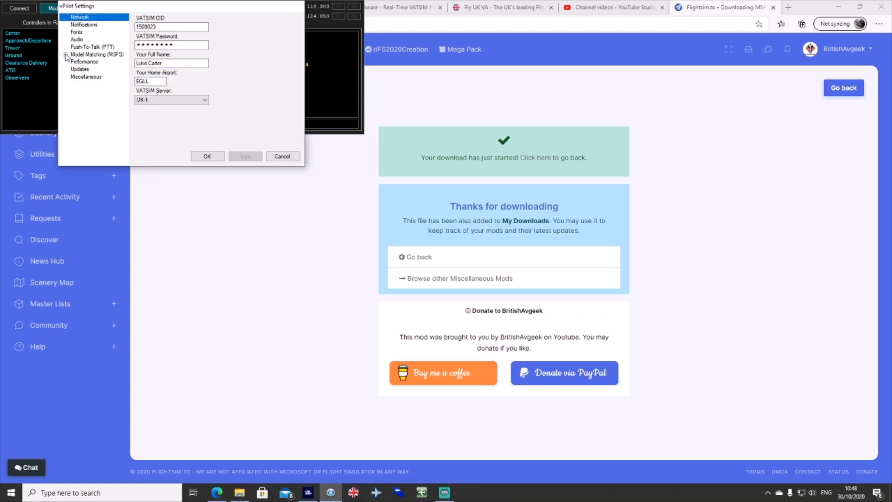
click(97, 54)
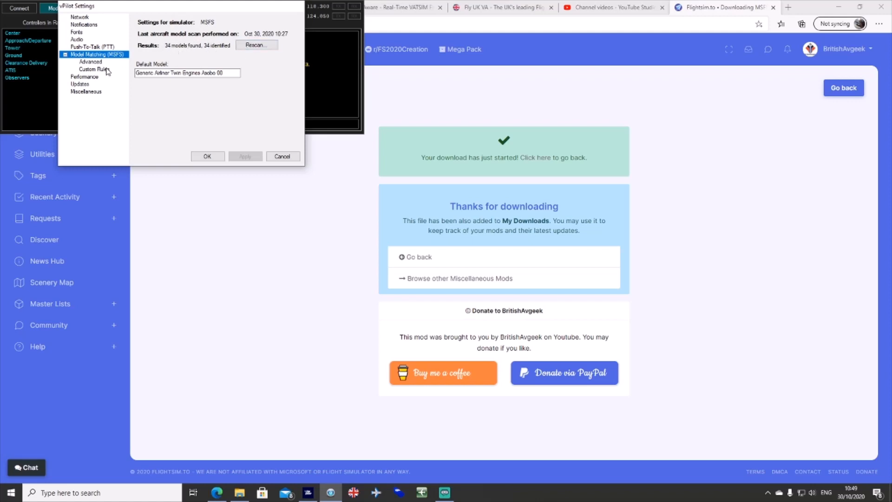
mouse_move(95, 73)
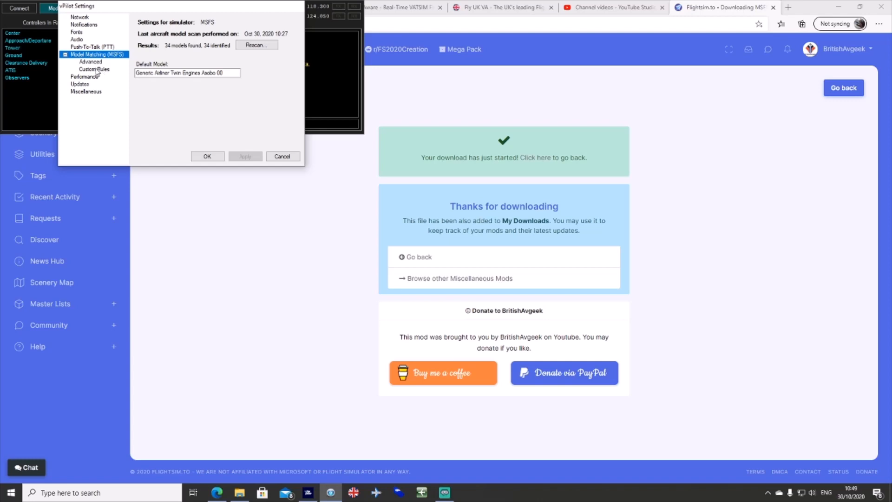
click(94, 69)
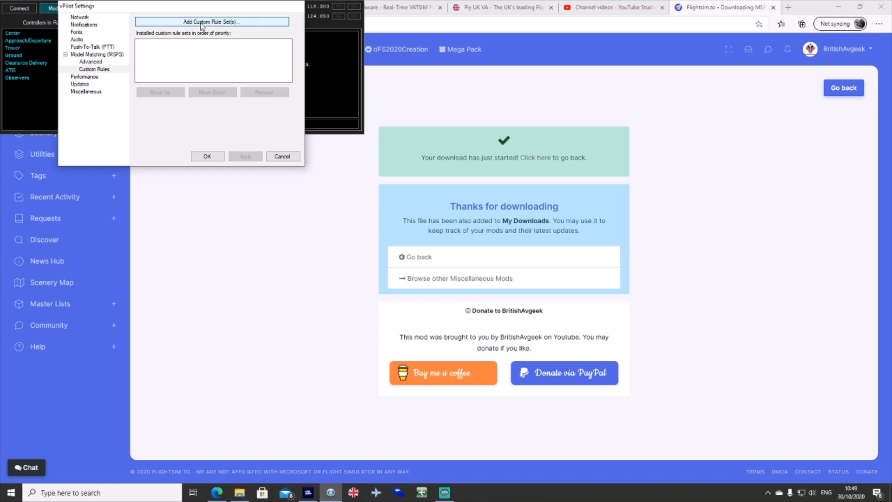
Add the PremiumDeluxe_MSFS_Modelmatching v1.8 VMR file from vPilot Files as a custom rule set
click(212, 21)
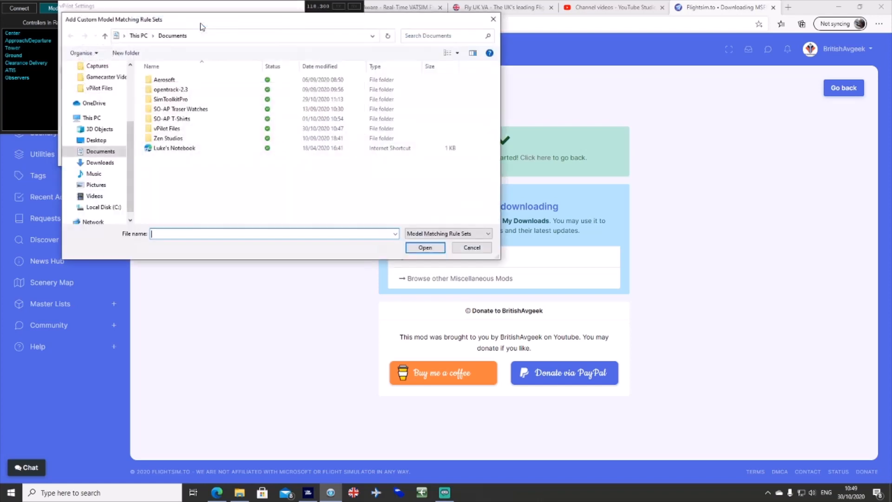
click(167, 128)
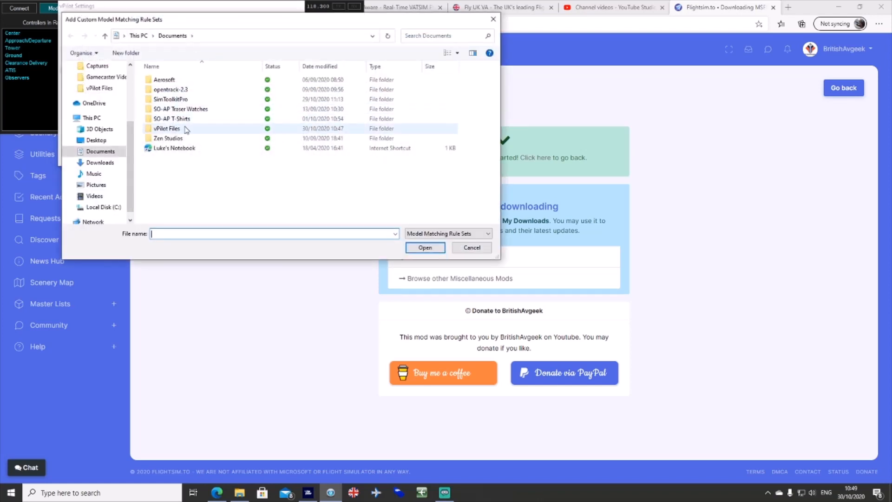
click(166, 128)
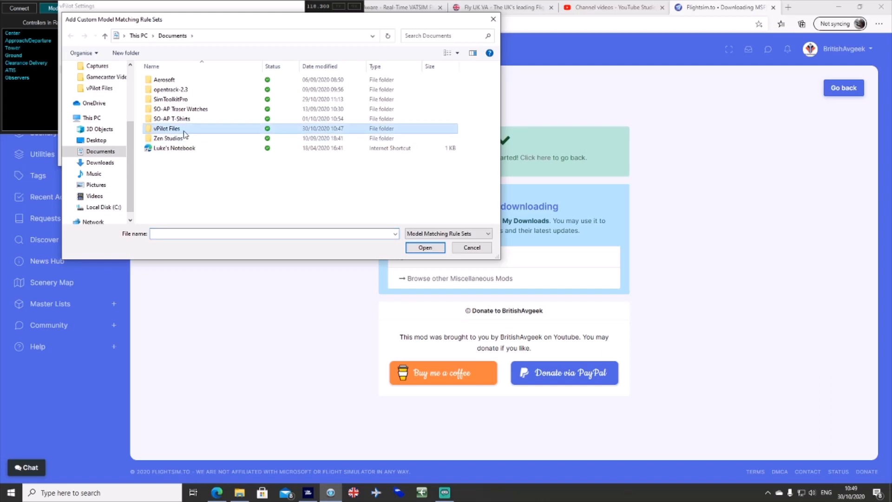
double_click(166, 128)
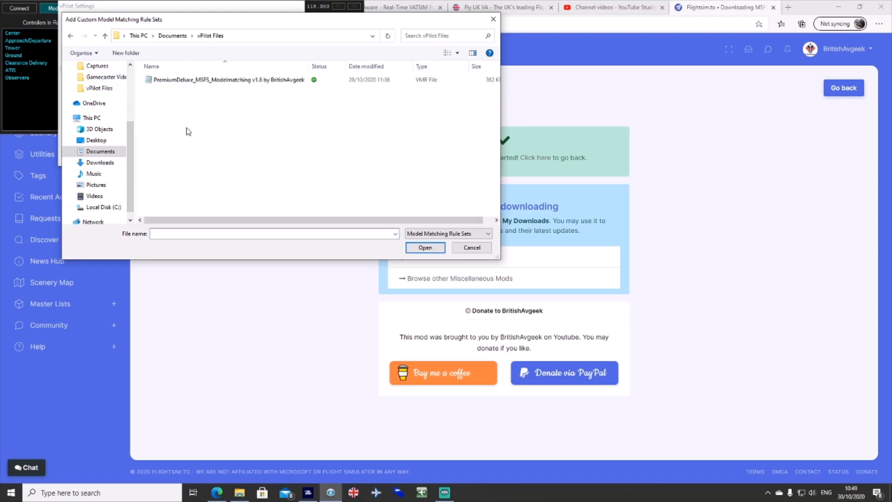
click(228, 79)
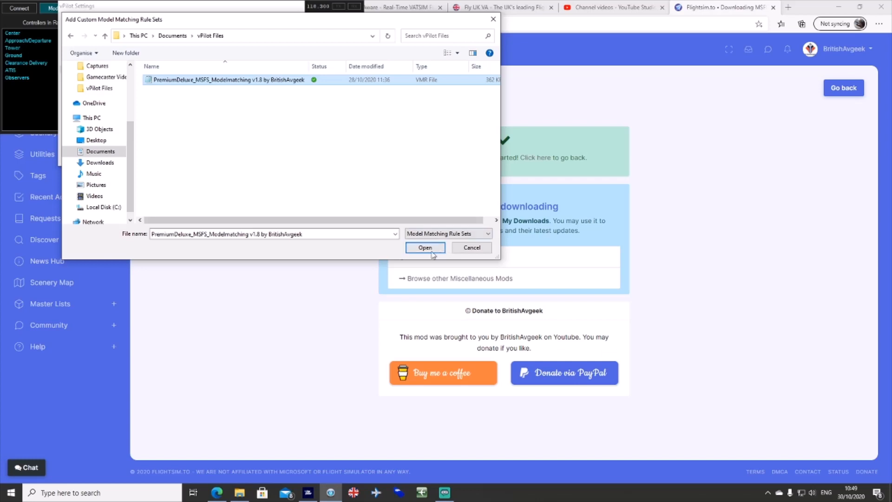
click(425, 247)
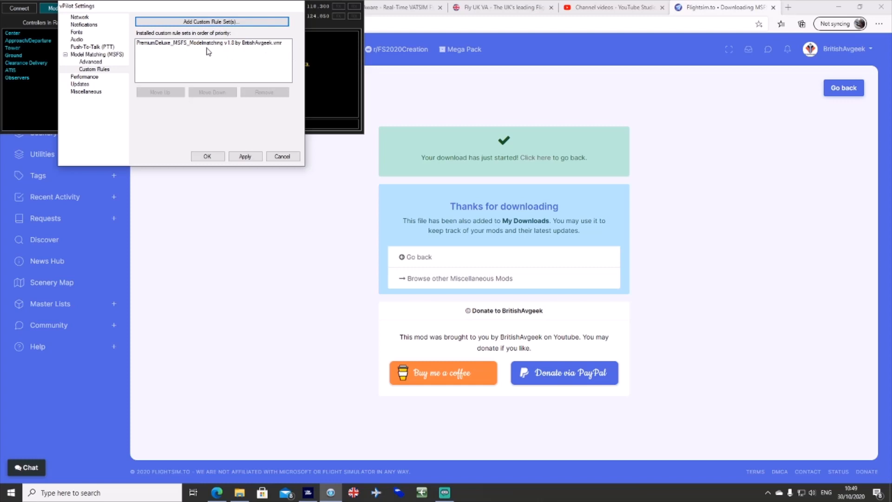
Apply the new rule set and save the settings so the rules reload
click(244, 157)
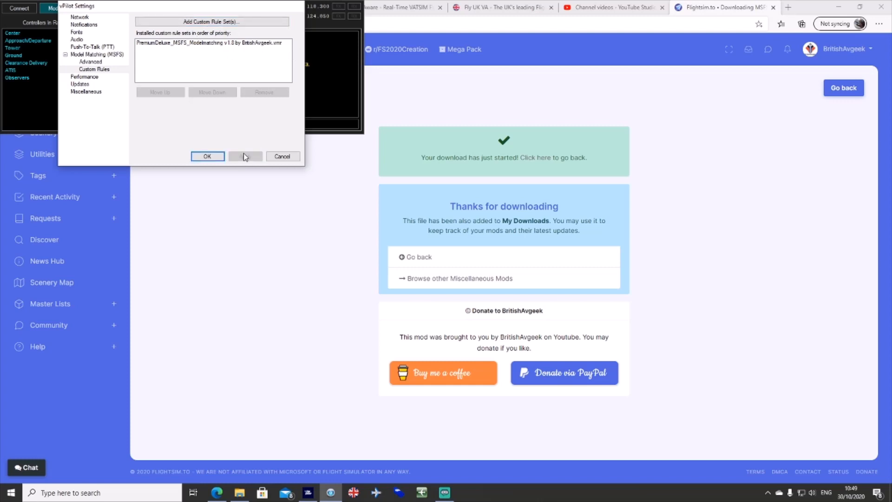
click(208, 156)
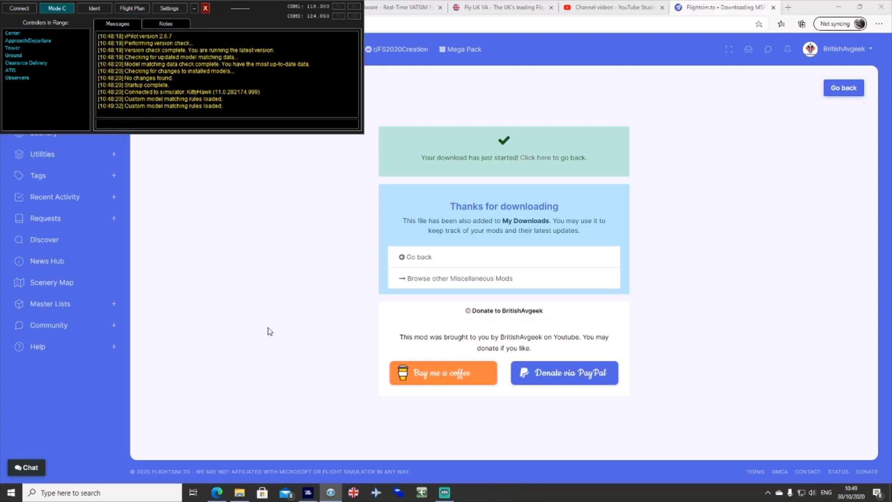
mouse_move(296, 382)
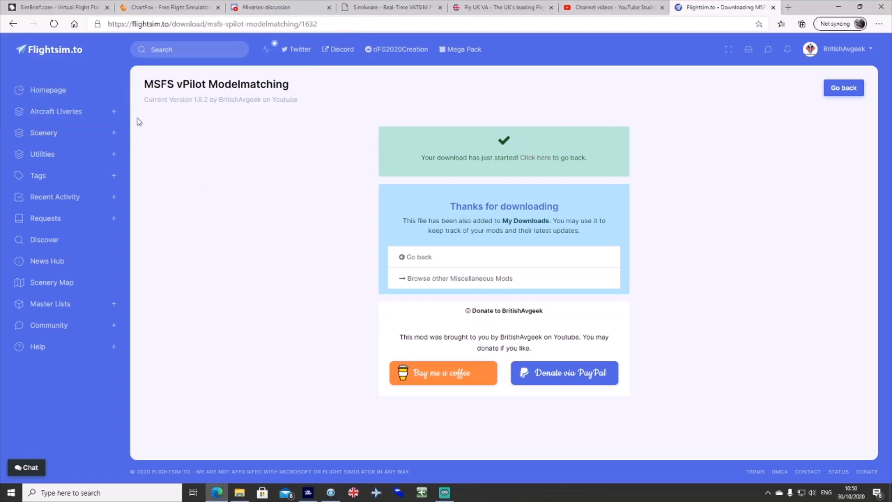
Browse the mod page's Discussions, read Airlines Supported, then return to File Information
click(417, 256)
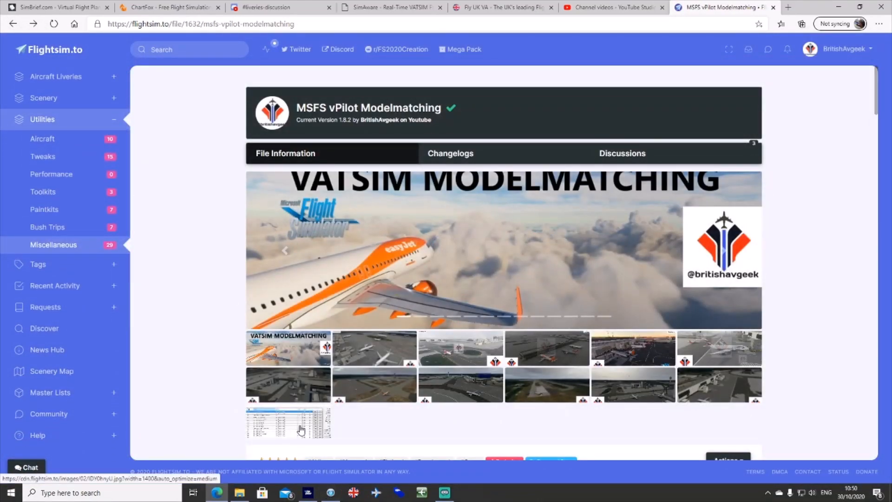
click(622, 154)
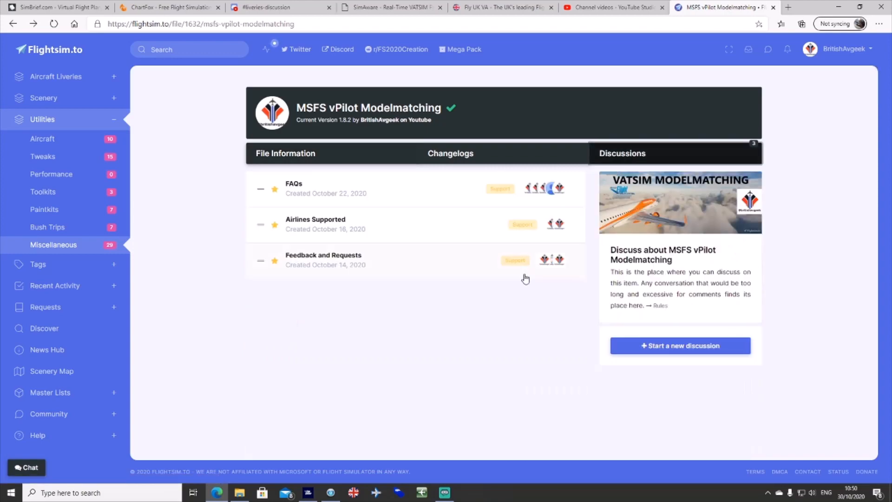
scroll(down, 3)
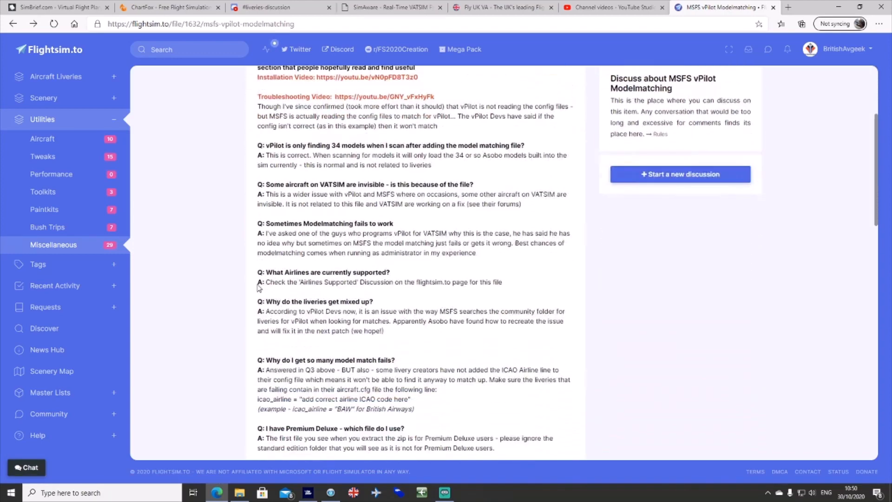
scroll(down, 3)
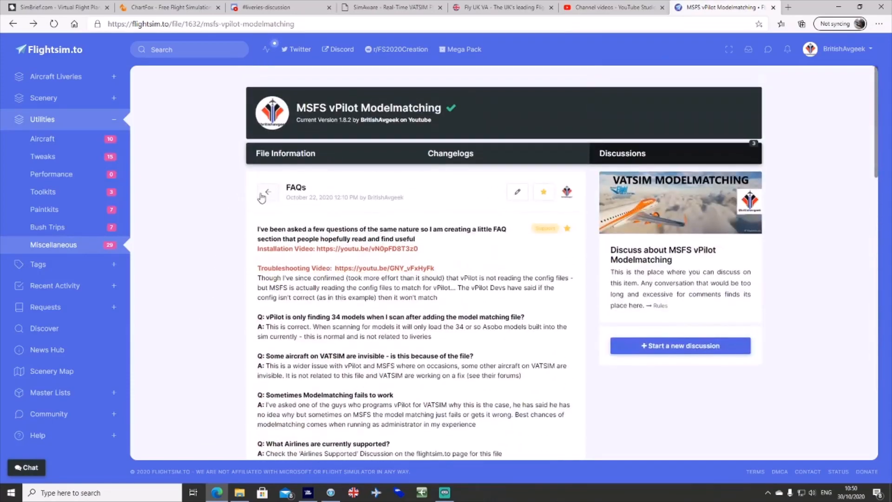
click(268, 191)
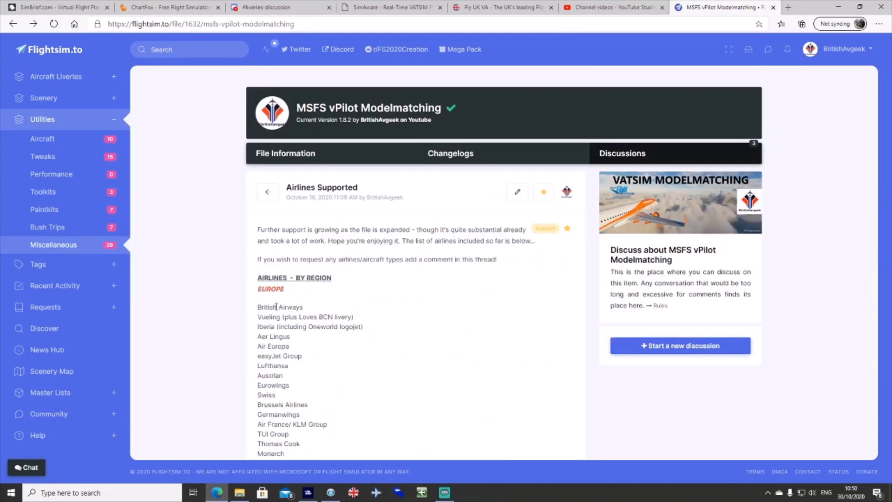
scroll(down, 3)
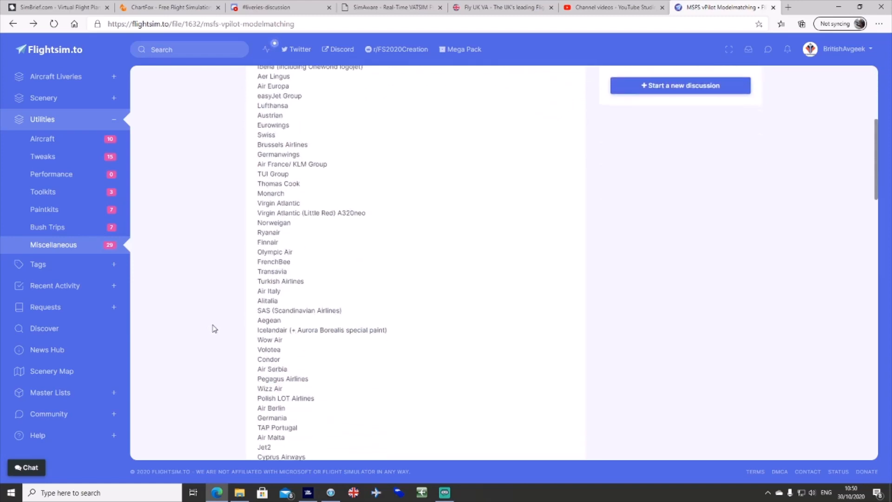
scroll(down, 3)
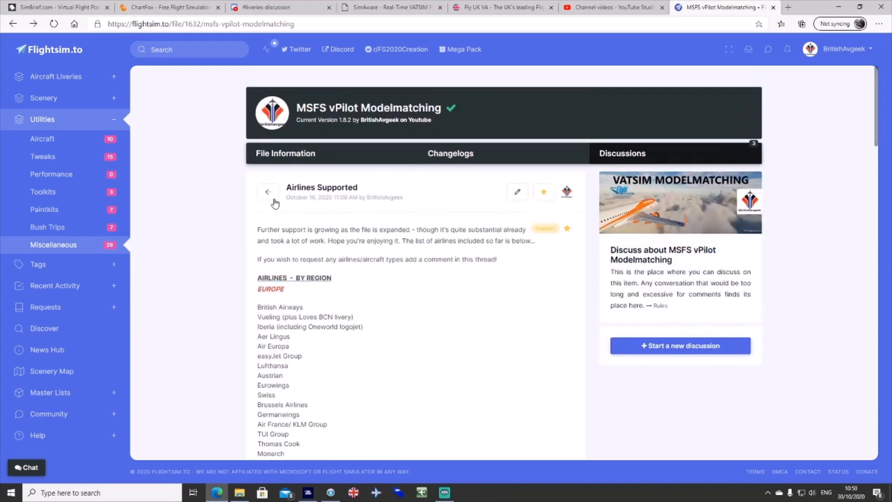
click(268, 192)
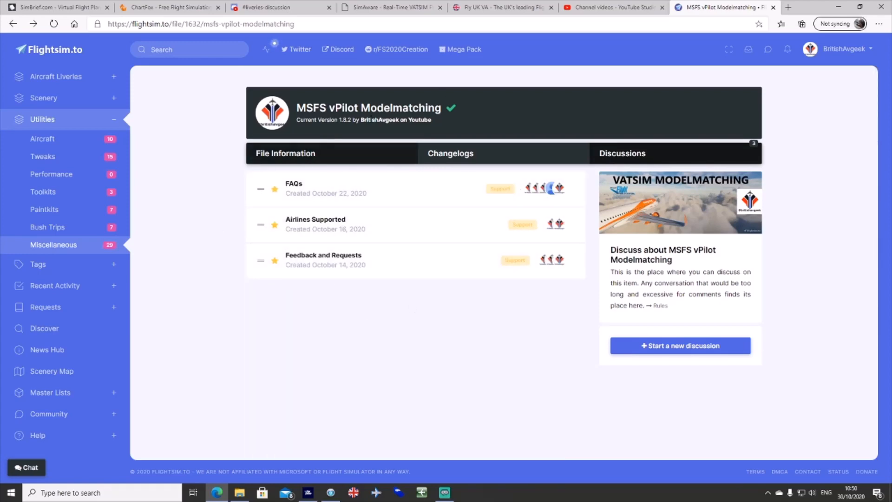
mouse_move(623, 8)
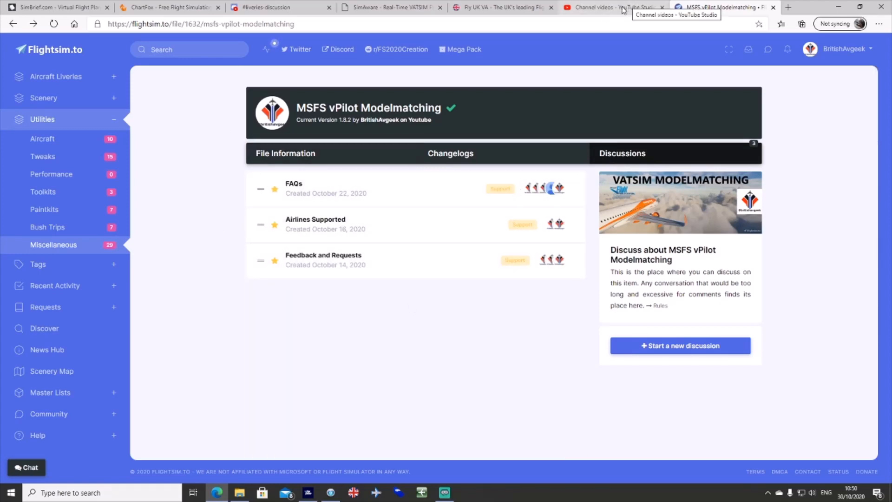
click(286, 153)
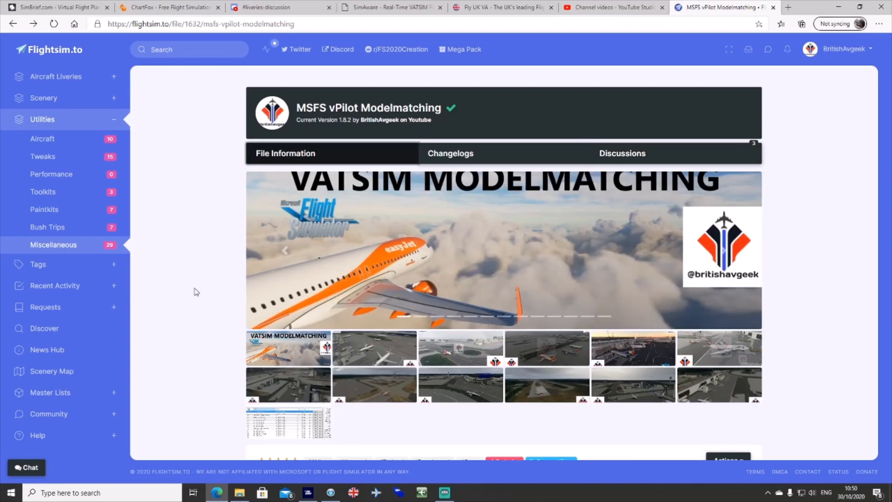
Check the Messages log and enter the .aircraft command in vPilot's entry line
scroll(down, 3)
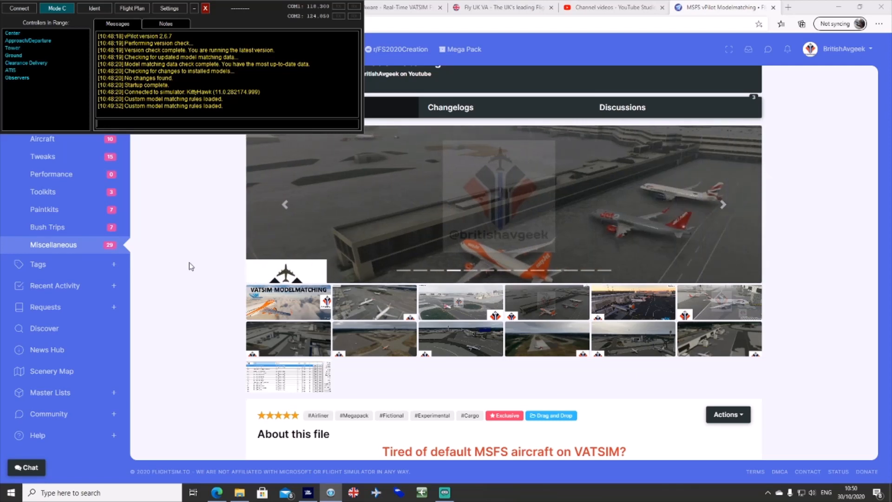
text(.aircraft)
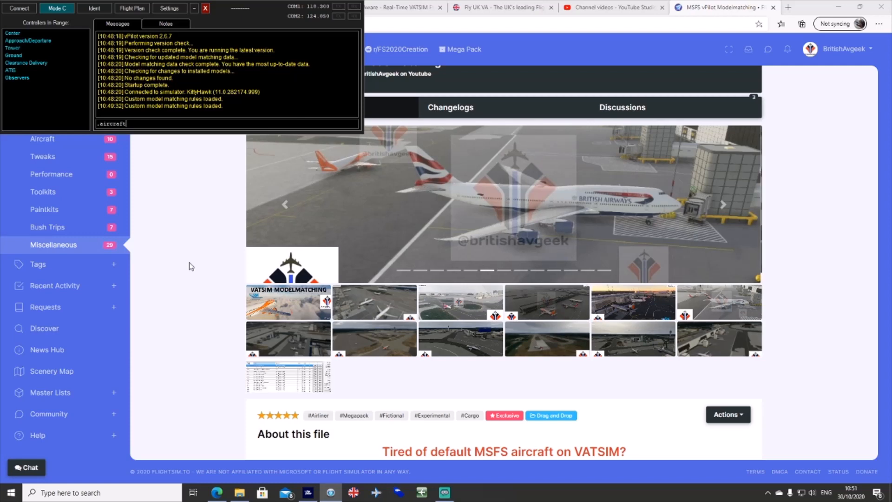
click(723, 204)
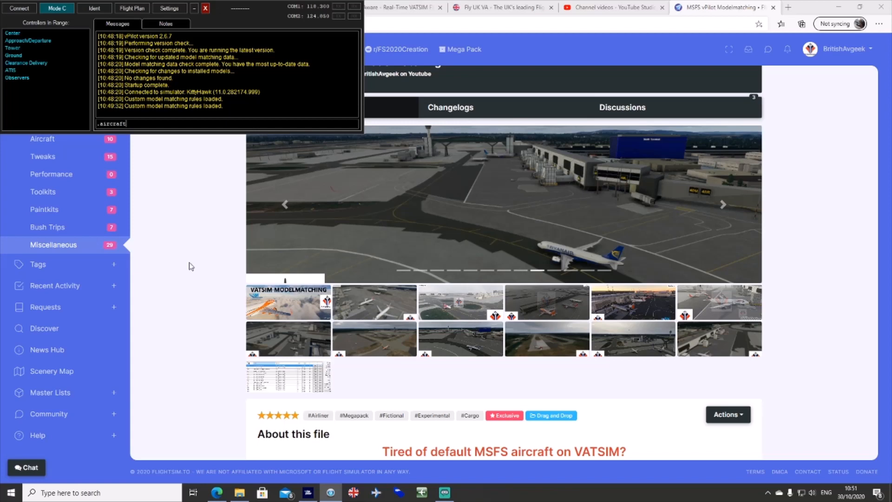
Run .aircraft, review each callsign's model and MSFS_Modelmatching rule set, then close the list
click(285, 205)
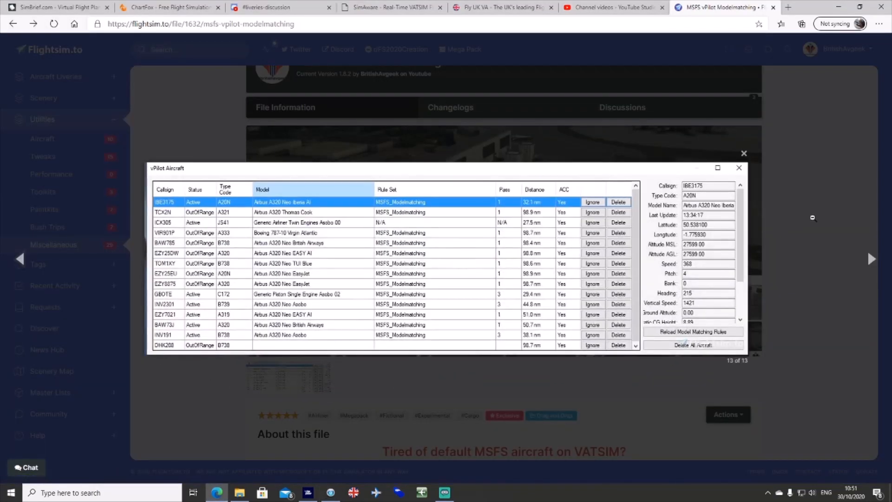
mouse_move(823, 207)
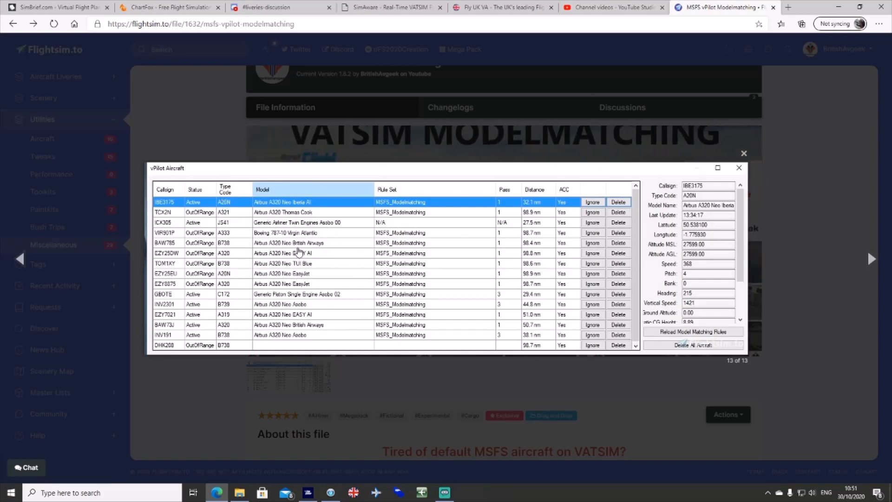
mouse_move(436, 267)
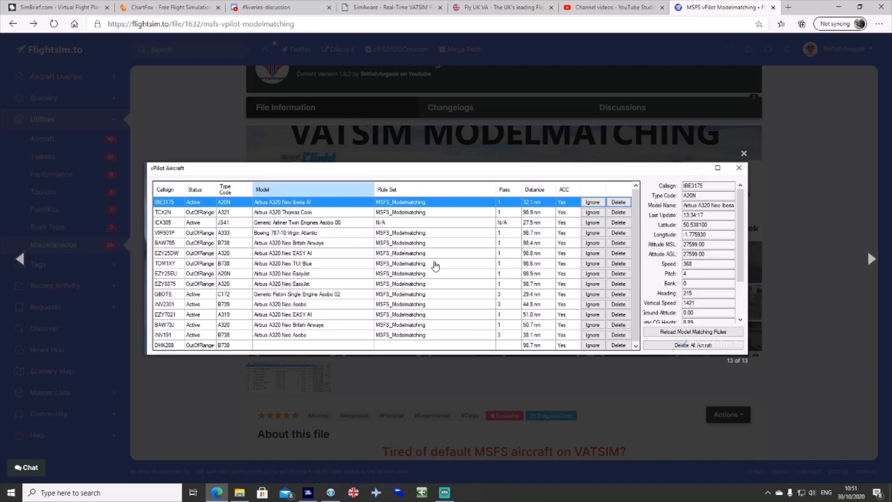
mouse_move(417, 212)
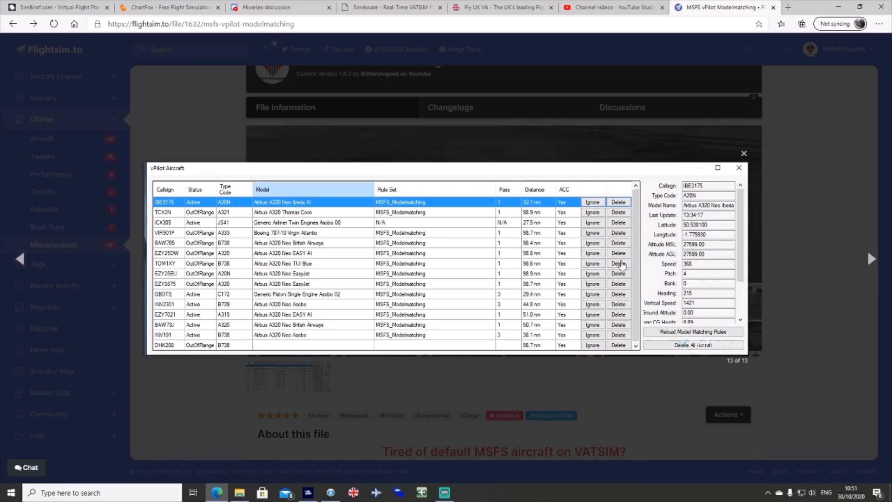
mouse_move(224, 257)
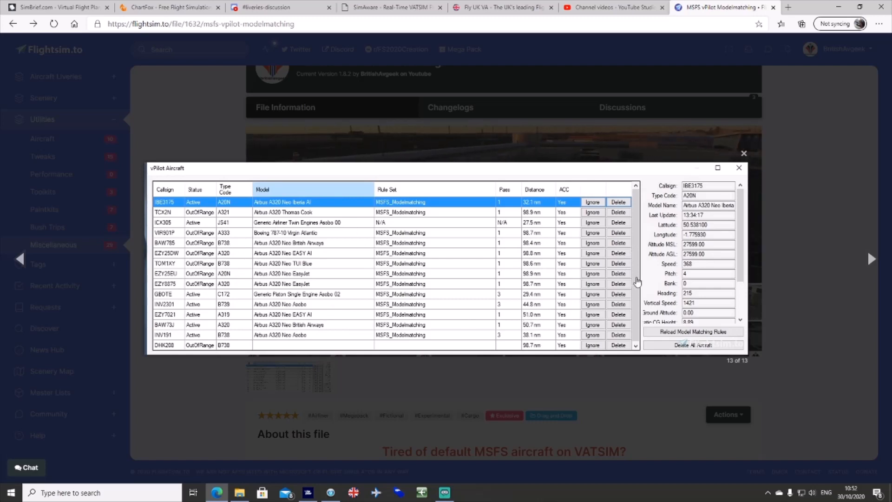
mouse_move(639, 267)
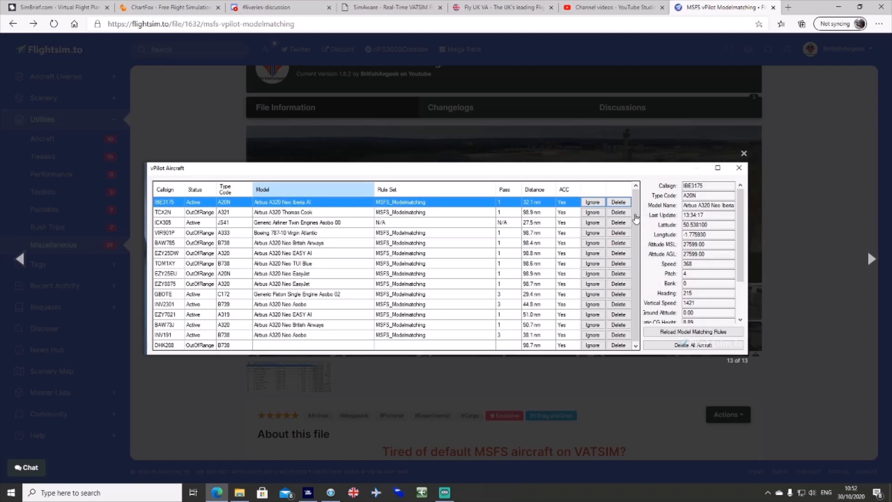
mouse_move(228, 232)
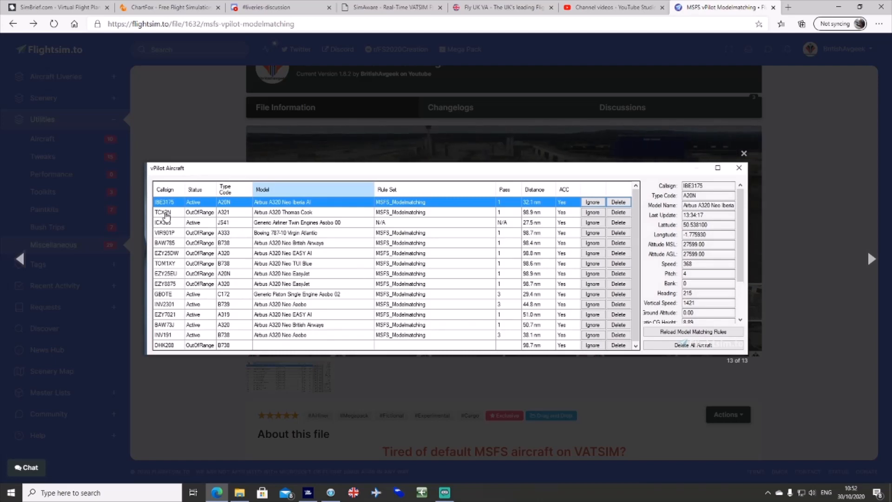
mouse_move(178, 235)
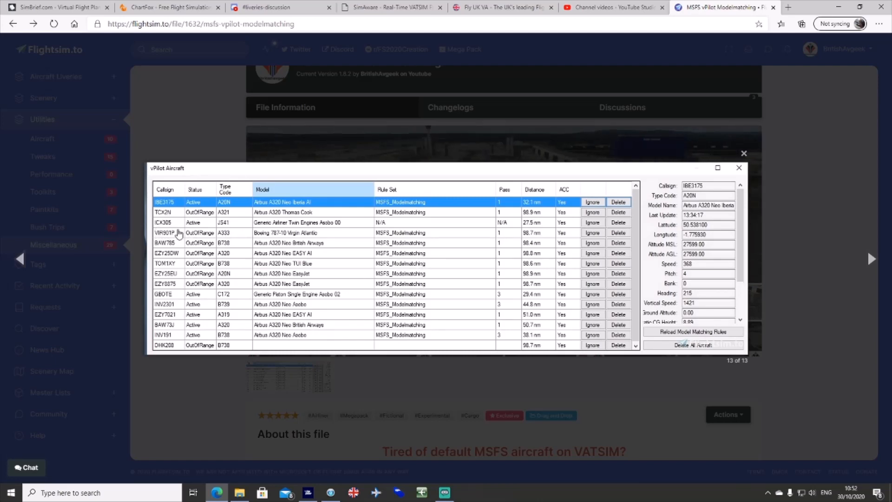
mouse_move(161, 238)
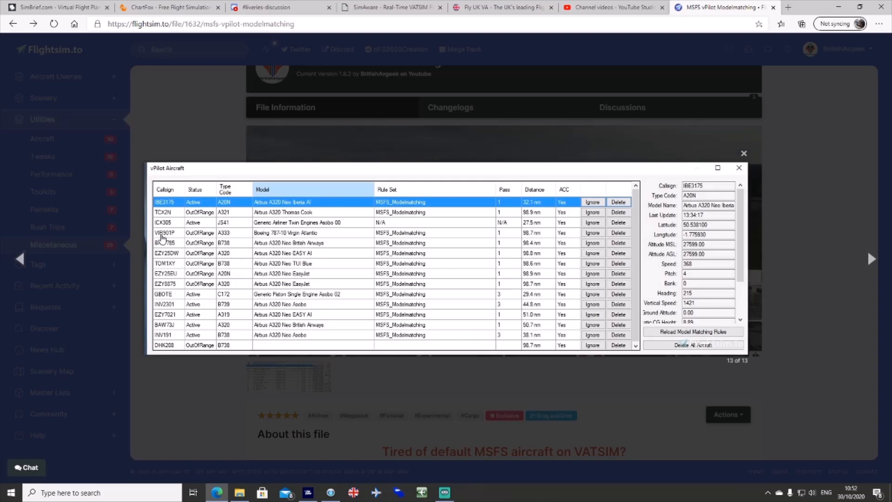
mouse_move(274, 239)
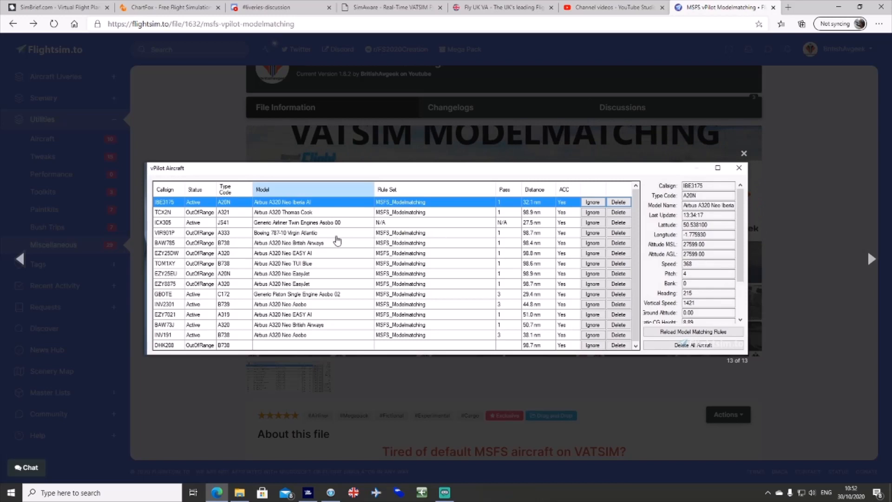
mouse_move(458, 238)
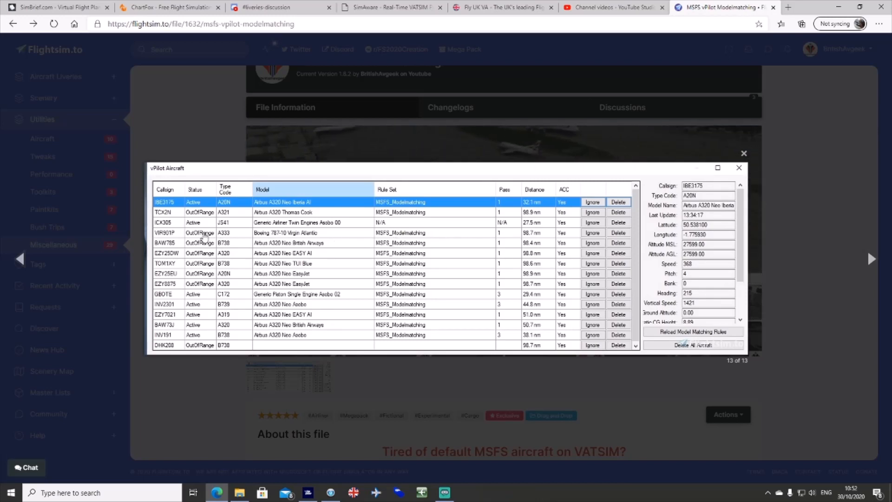
mouse_move(364, 239)
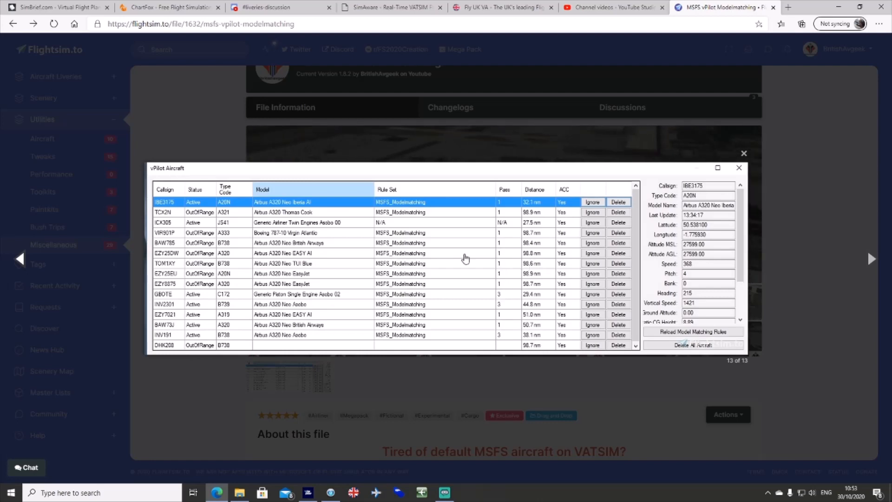
mouse_move(247, 236)
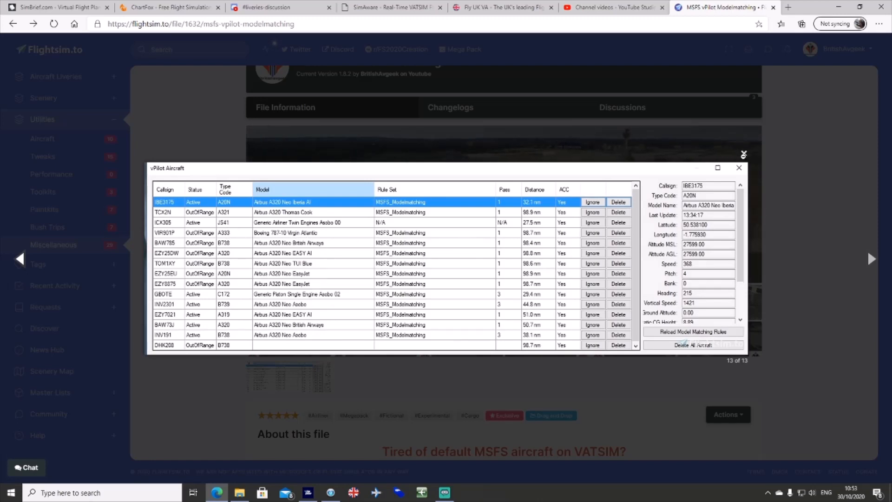
mouse_move(809, 194)
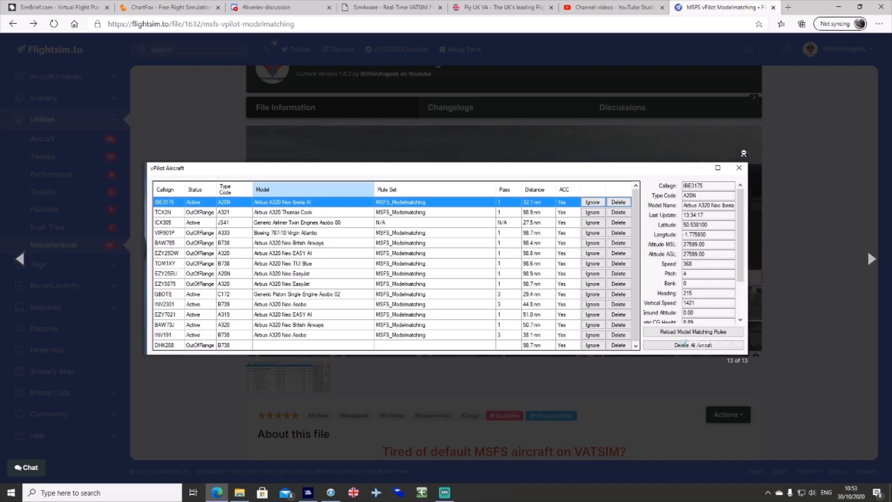
click(739, 168)
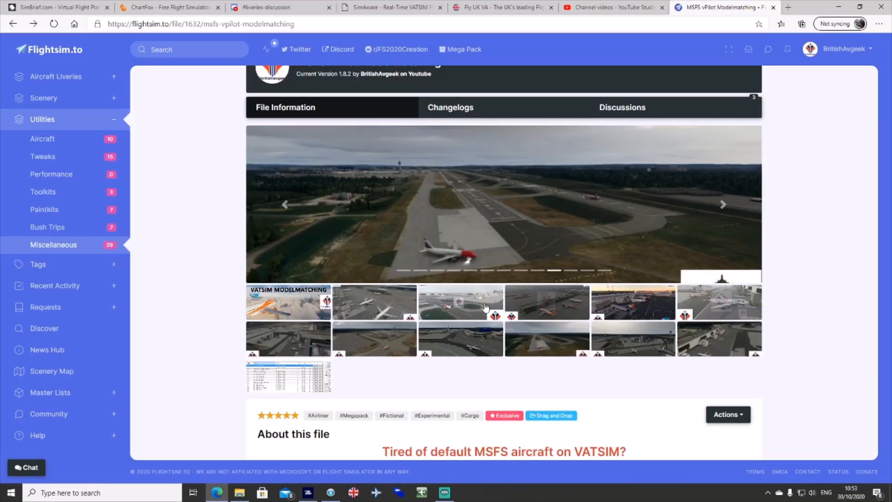
click(461, 301)
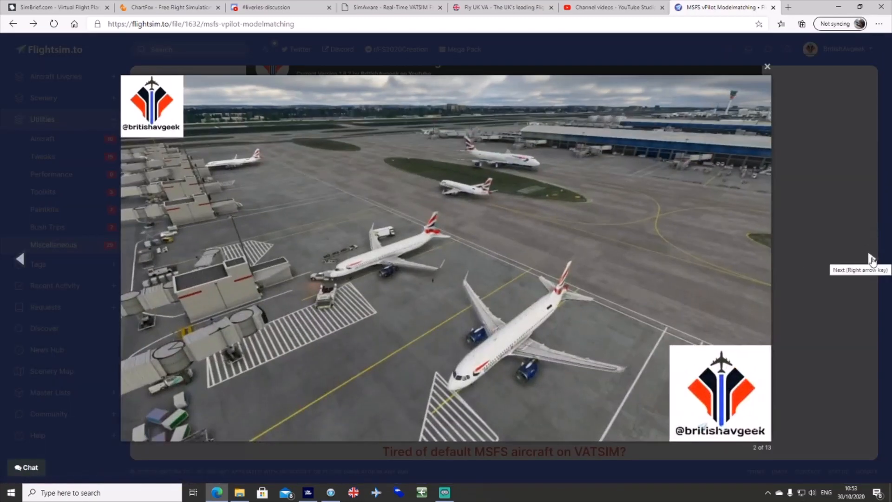
click(873, 259)
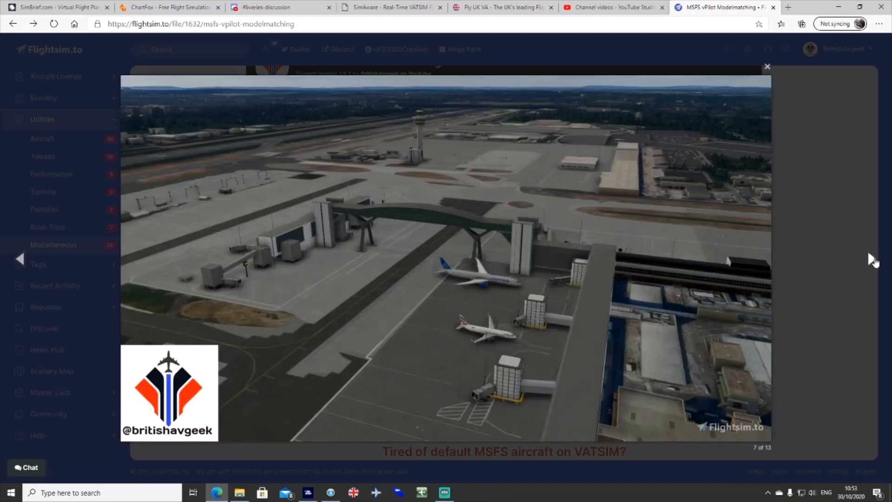
mouse_move(767, 67)
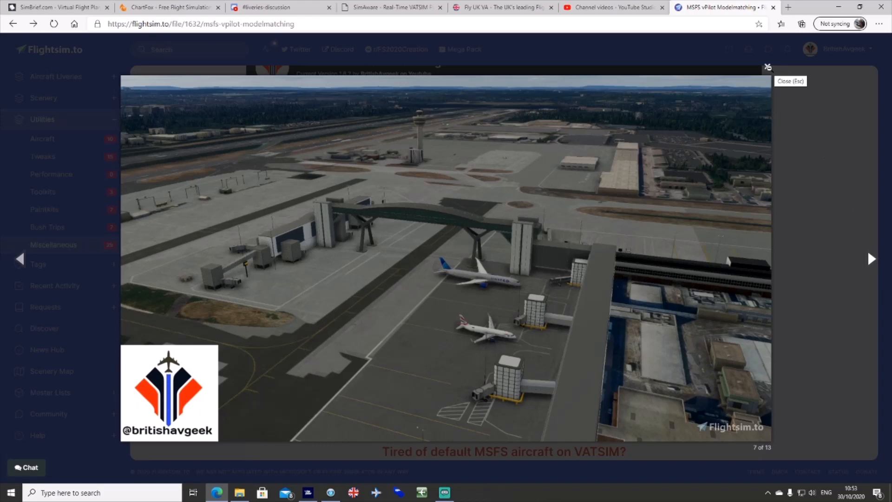
click(872, 259)
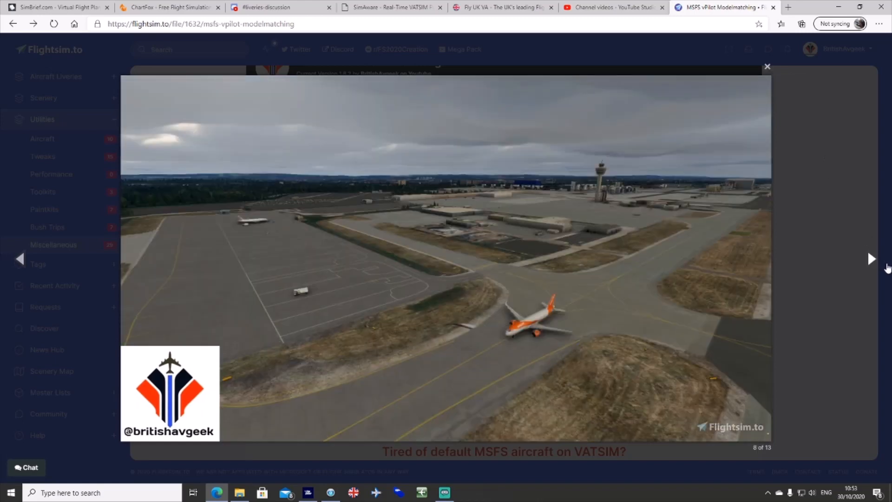
click(872, 259)
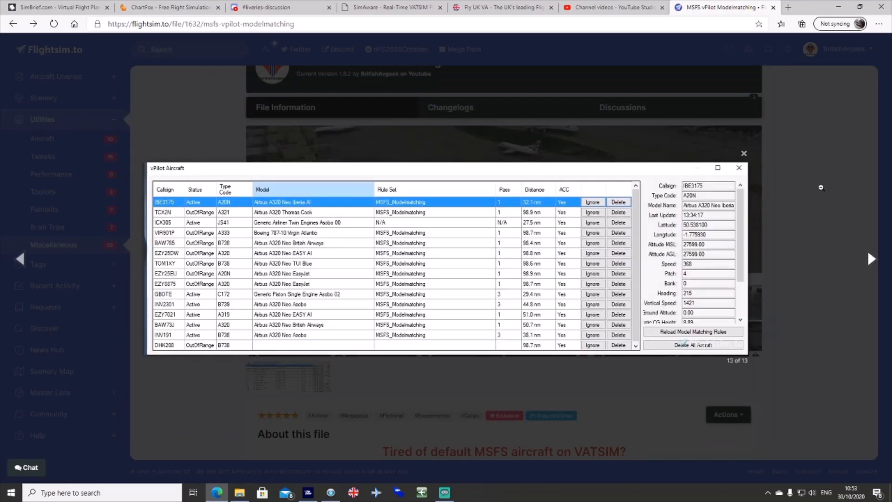
click(744, 153)
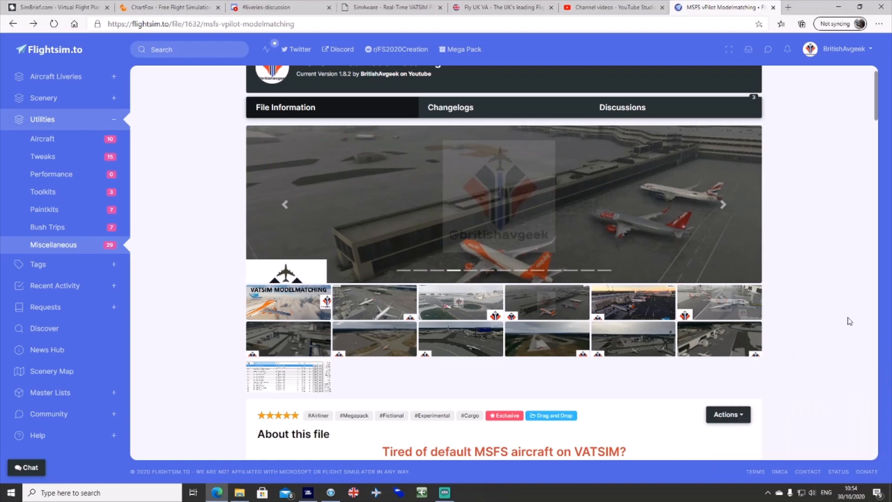
mouse_move(846, 301)
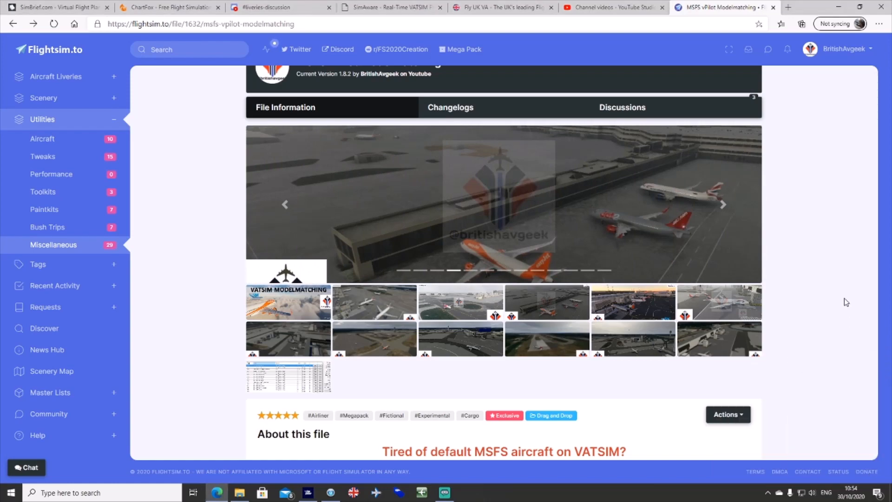
Scroll the Modelmatching mod page down to its 'About this file' description and links
scroll(down, 3)
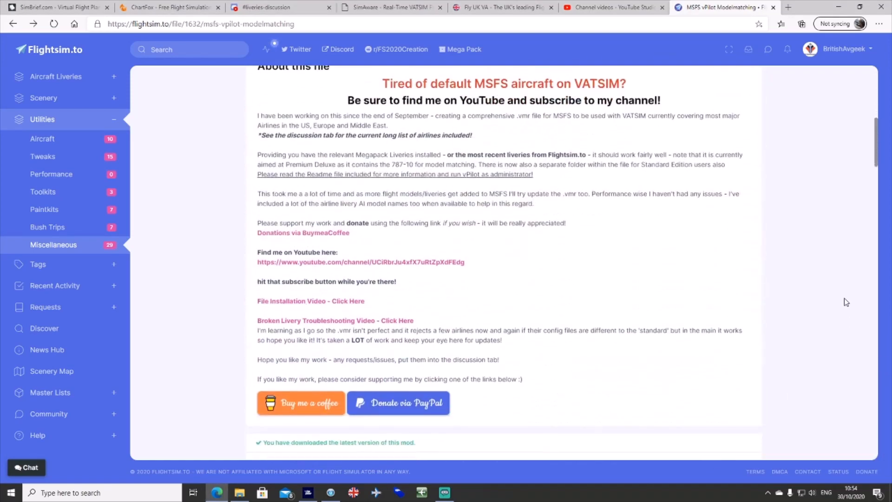